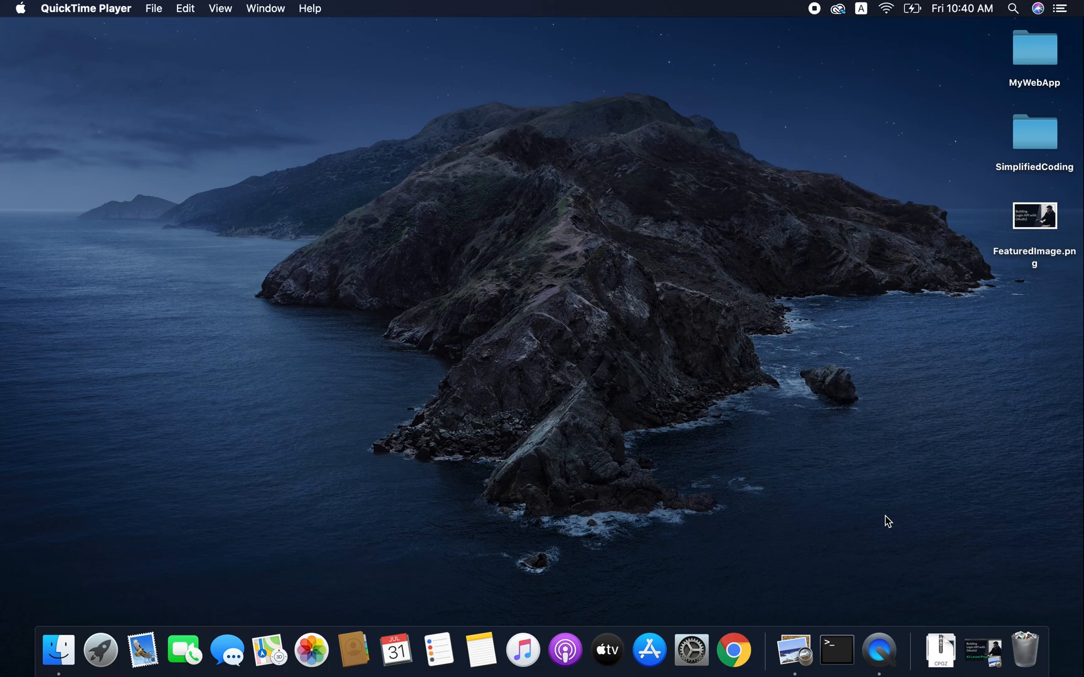
pyautogui.moveTo(732, 650)
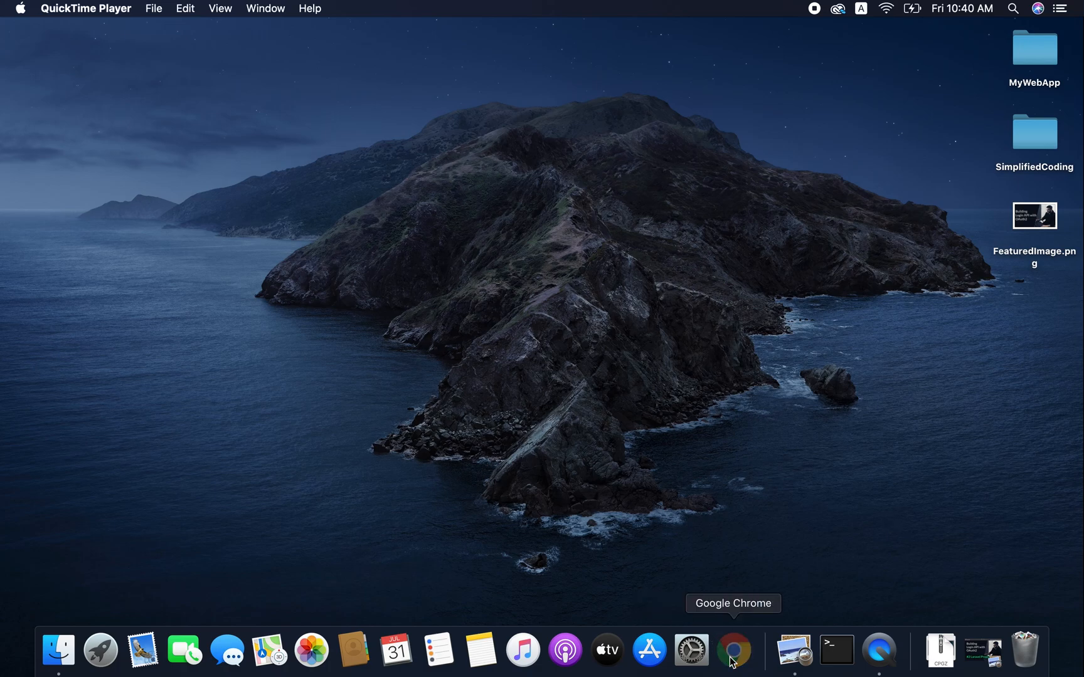
# Launch Chrome from the Dock and go to github.com.
pyautogui.click(733, 650)
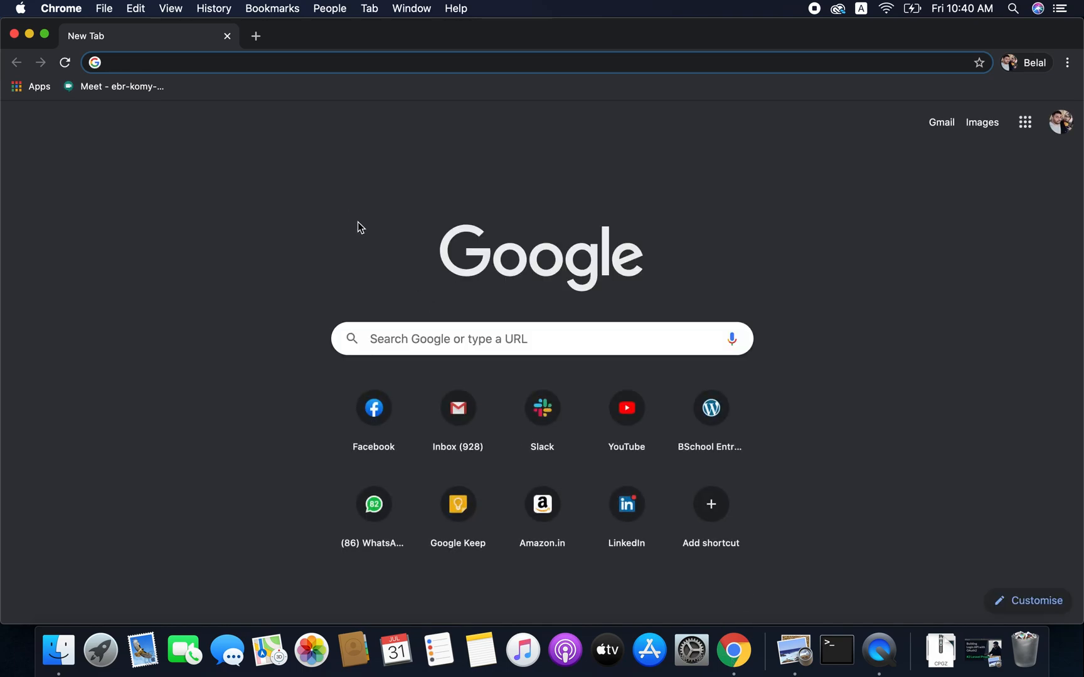
pyautogui.write('github.com')
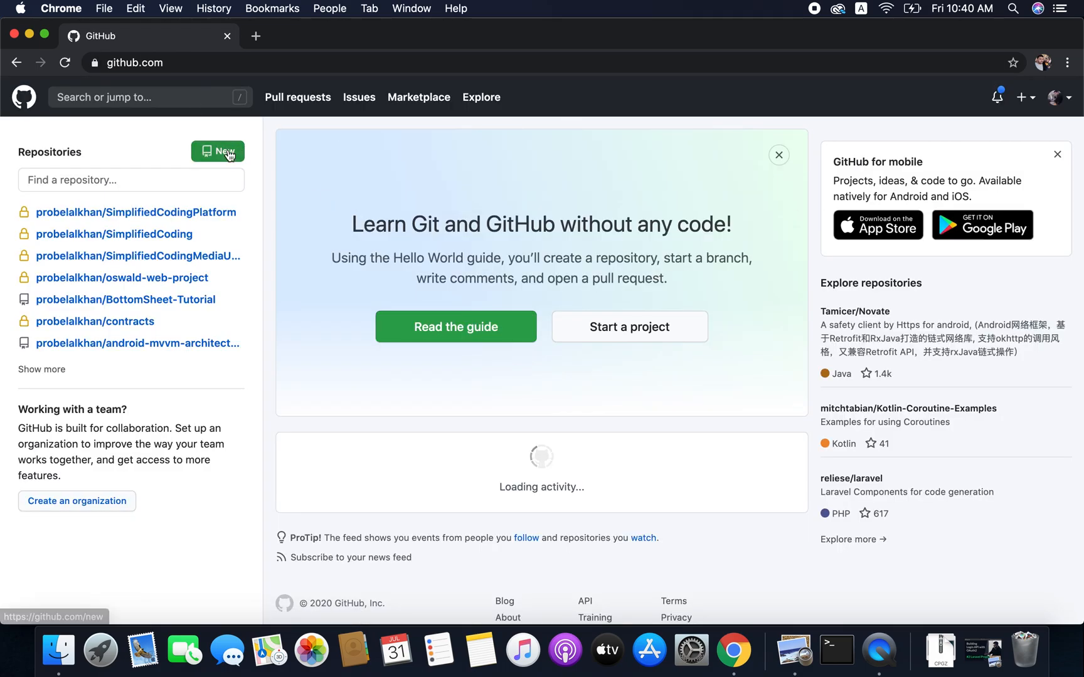
# Create a public repository named laravel-login-api without README, gitignore or license.
pyautogui.click(217, 151)
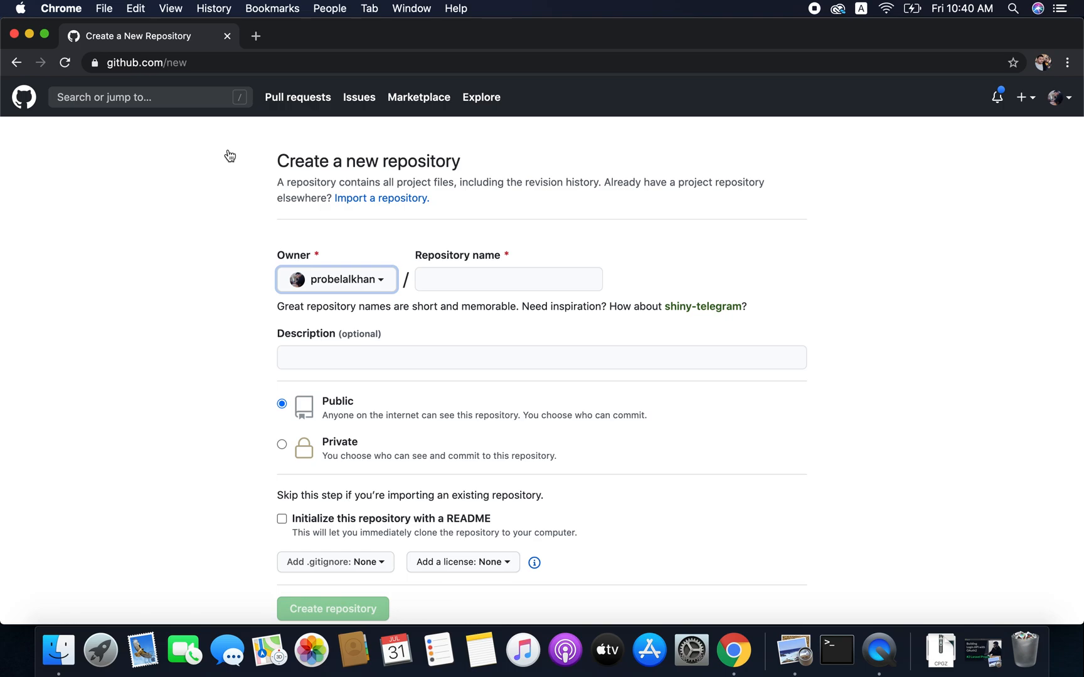
pyautogui.click(508, 279)
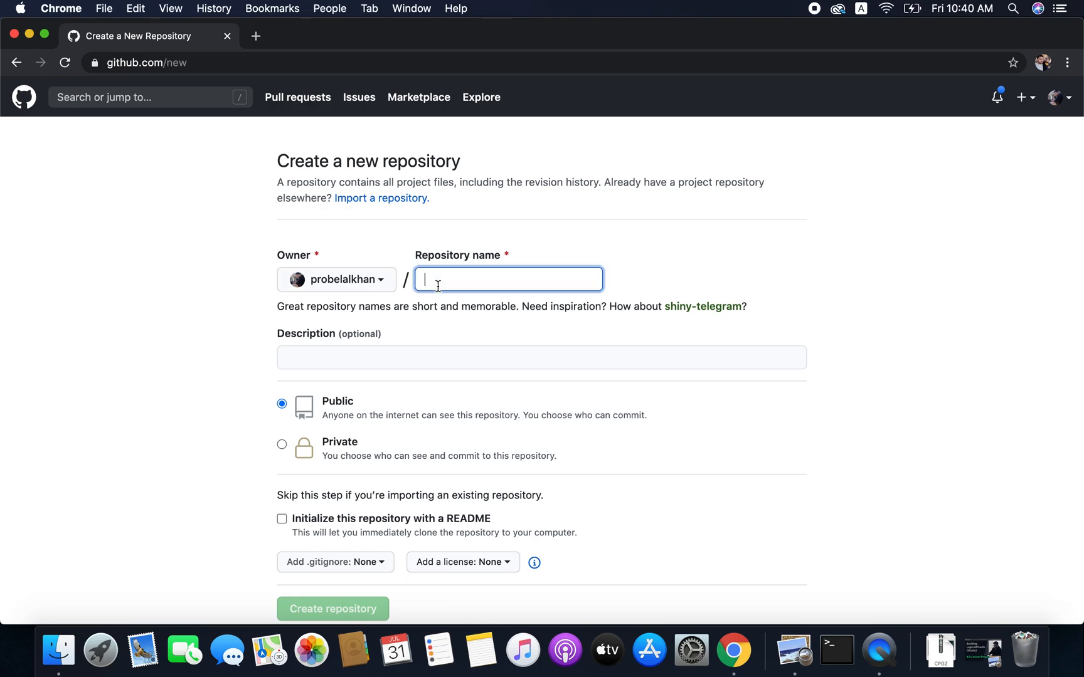
pyautogui.write('L')
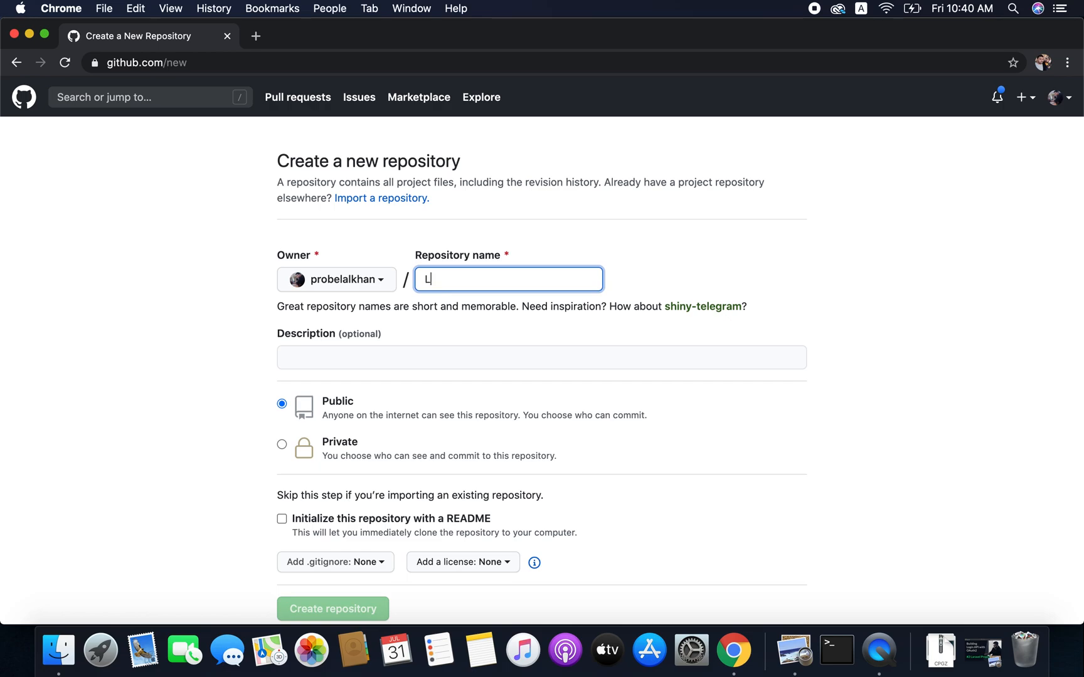
pyautogui.write('ar')
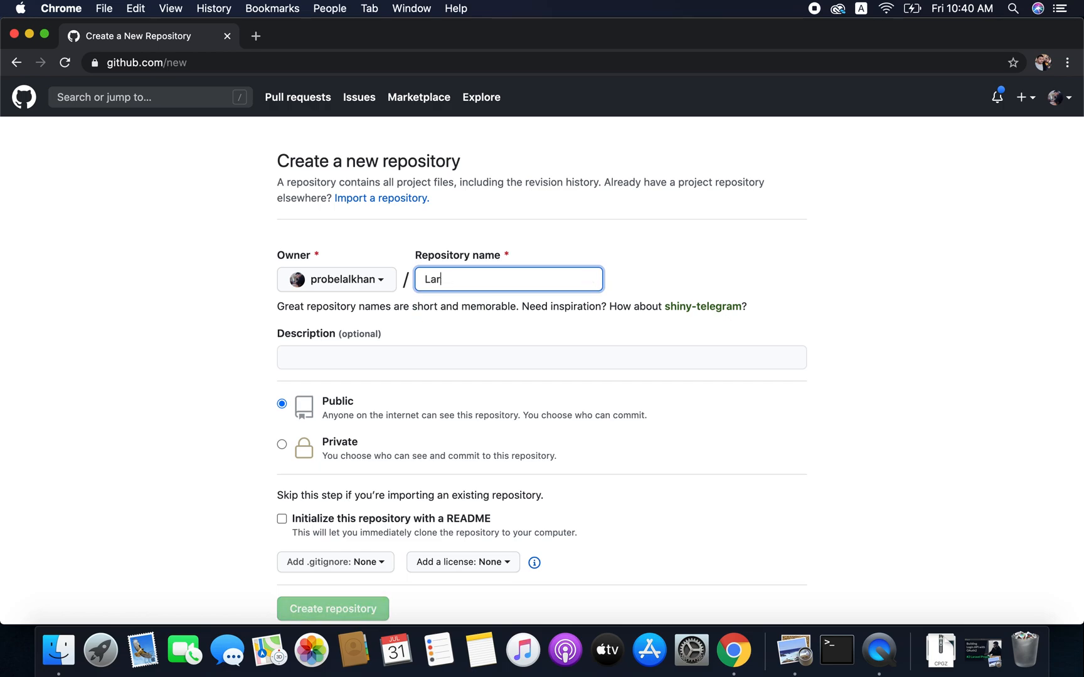
pyautogui.write('laravel-login-api')
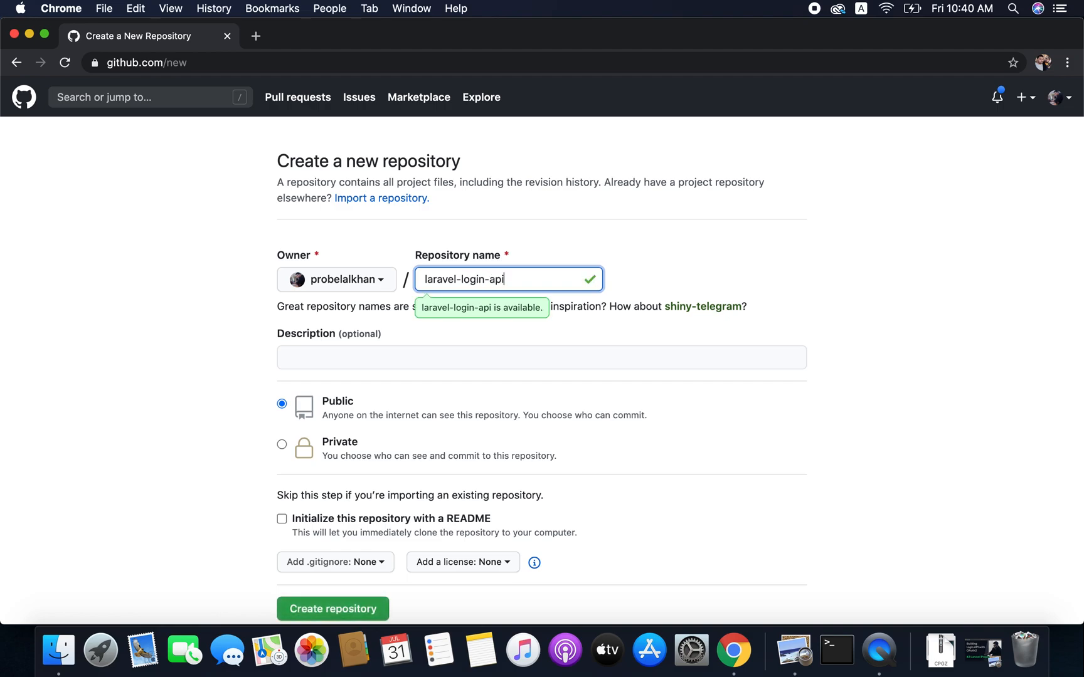
pyautogui.moveTo(265, 381)
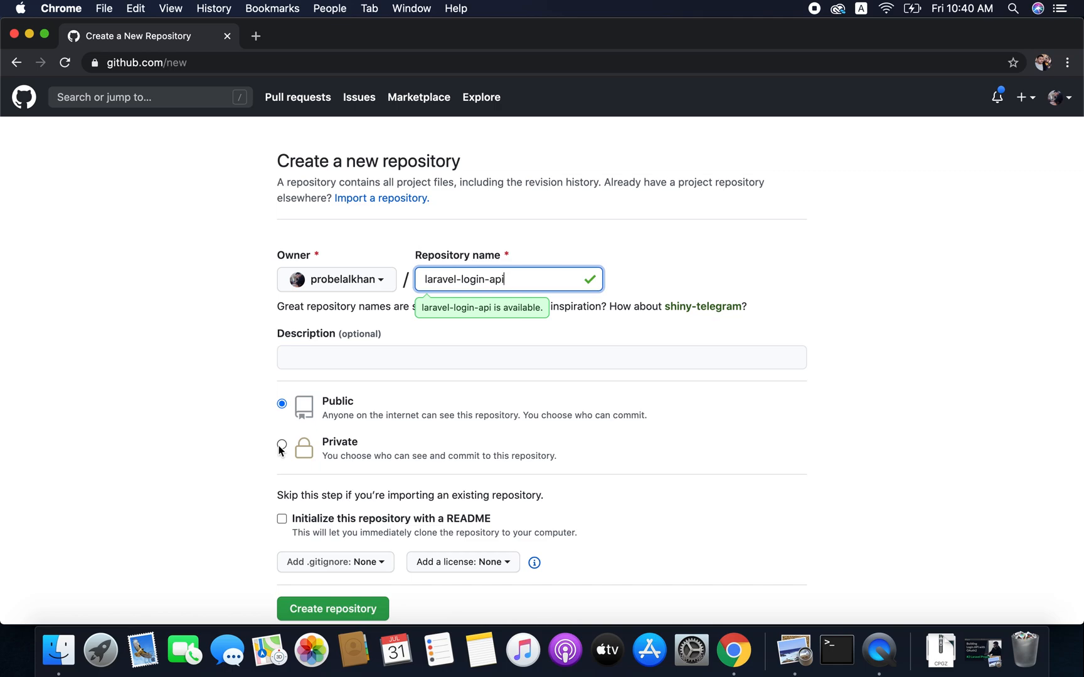
pyautogui.scroll(-3)
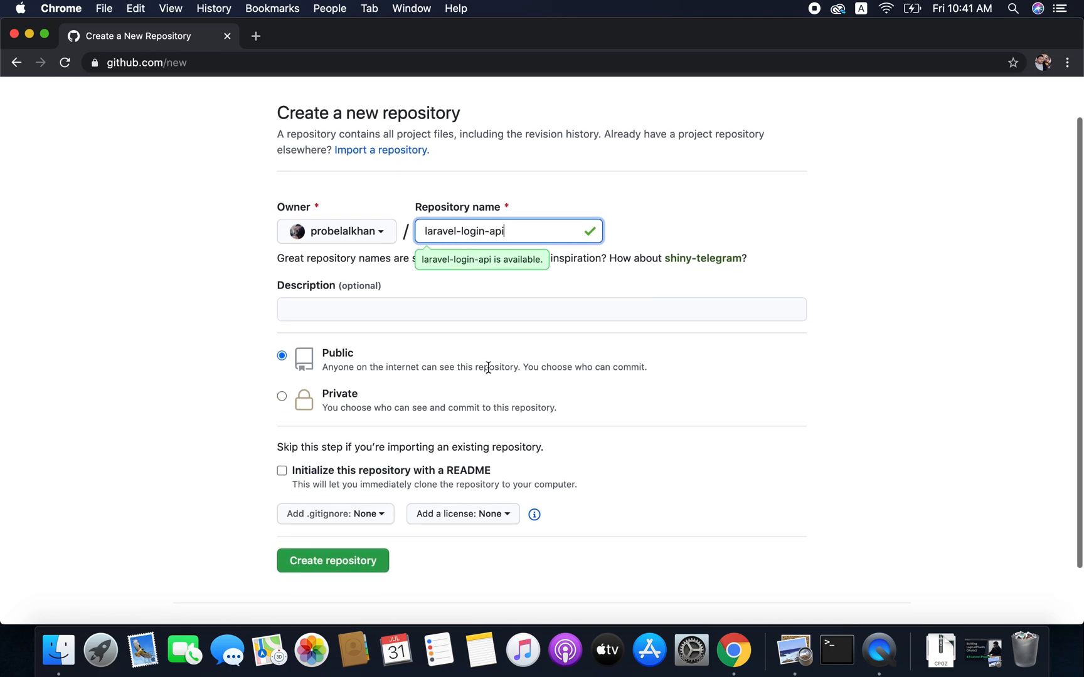
pyautogui.click(332, 560)
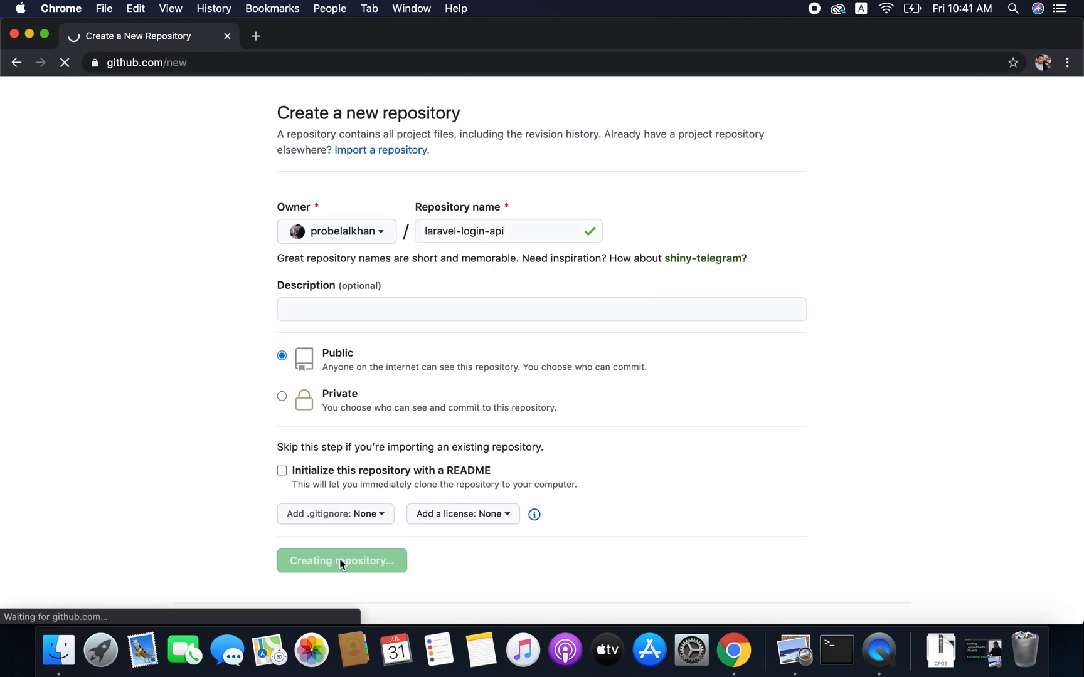
# Scroll the new laravel-login-api page to the command-line quick setup instructions.
pyautogui.click(341, 561)
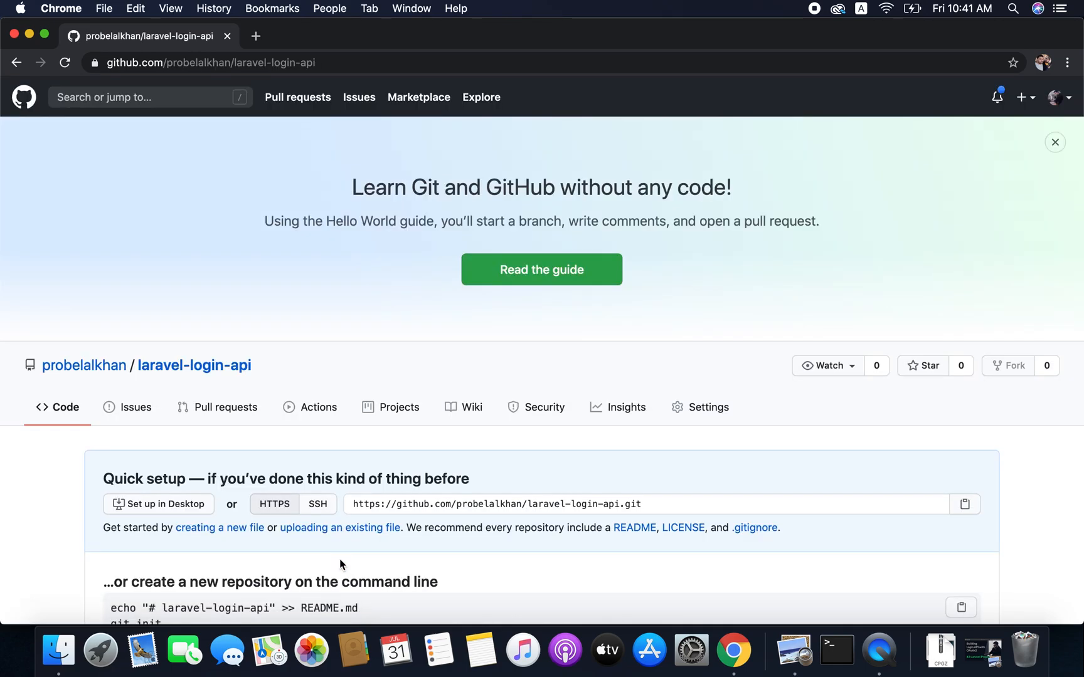
pyautogui.scroll(-3)
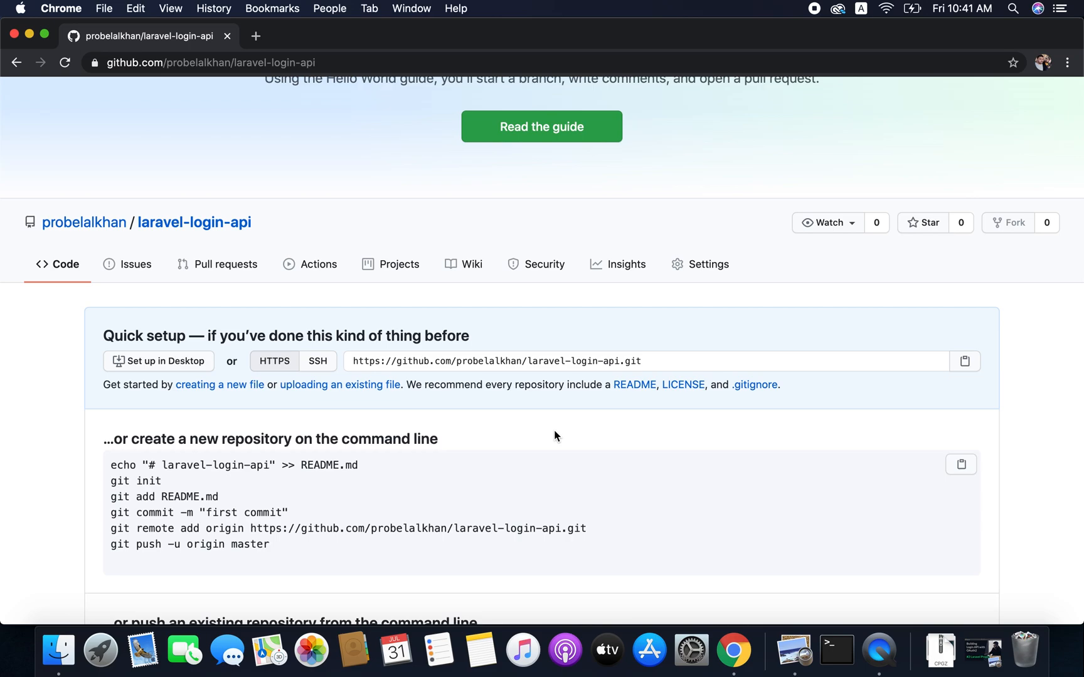
pyautogui.moveTo(439, 388)
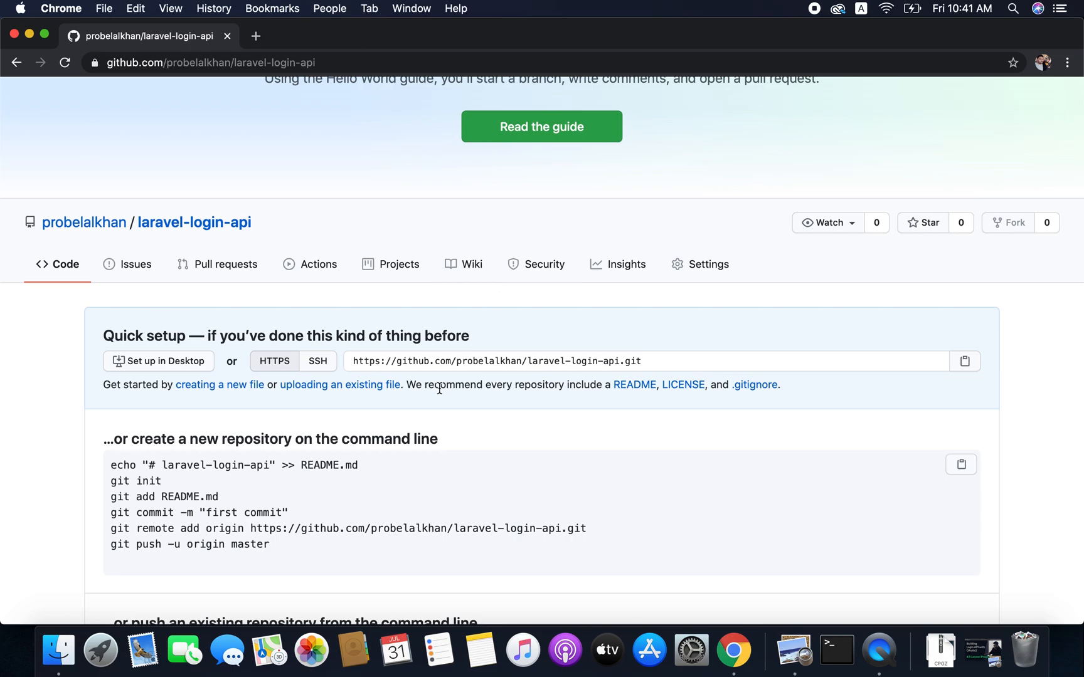
pyautogui.scroll(-3)
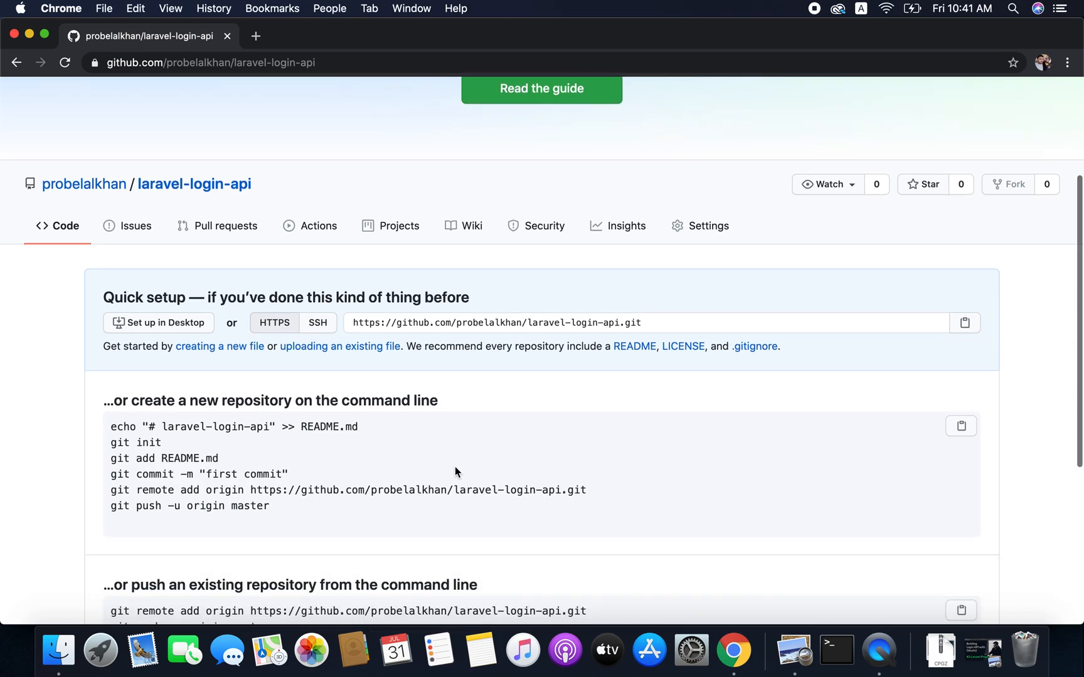
pyautogui.moveTo(239, 492)
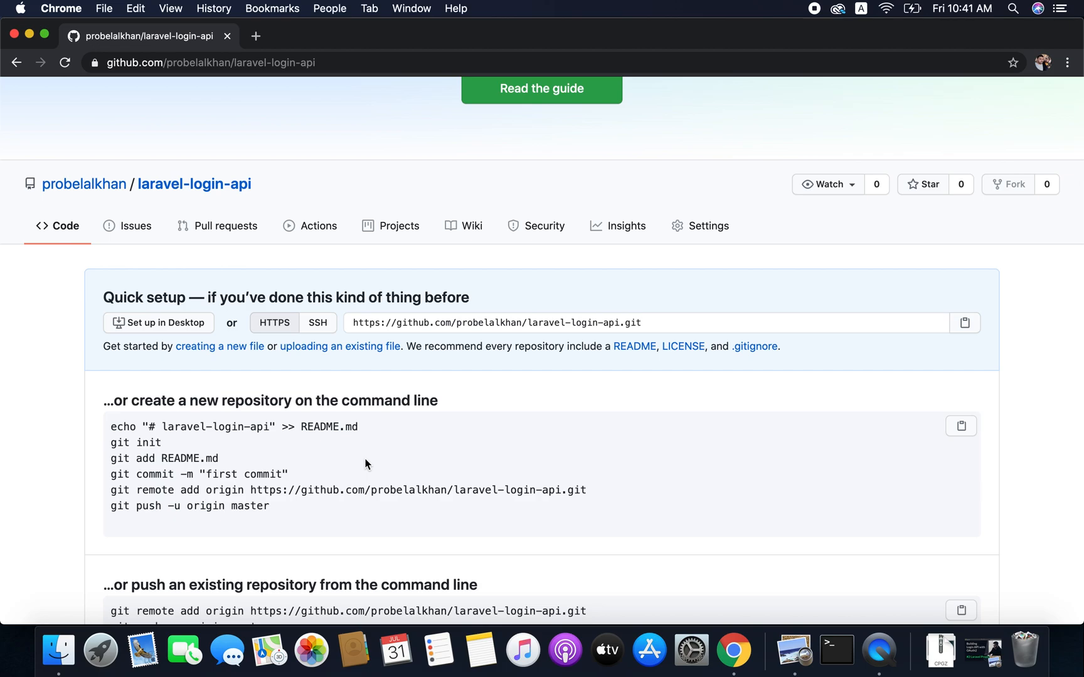
pyautogui.moveTo(803, 596)
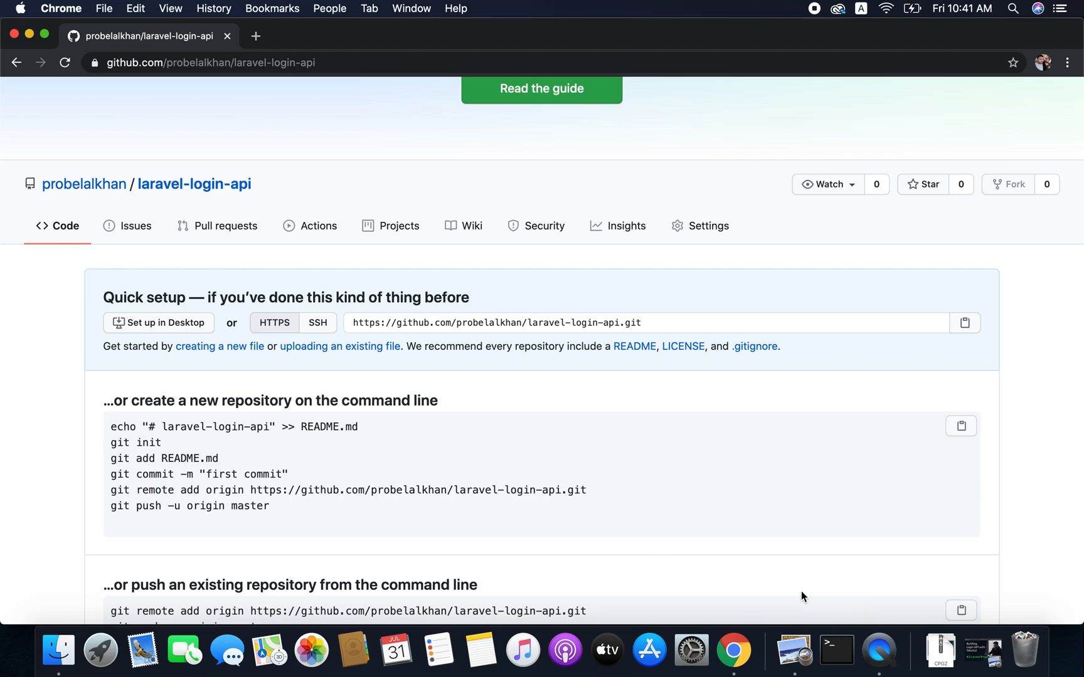
pyautogui.click(43, 34)
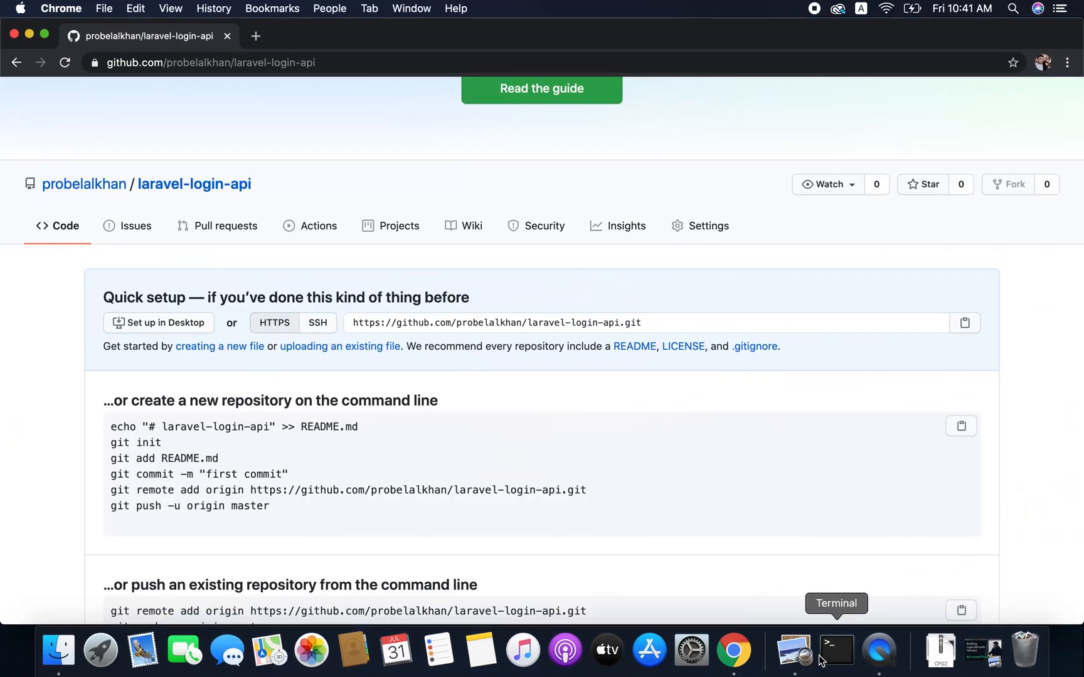
# Open Terminal and cd into Desktop/MyWebApp.
pyautogui.click(835, 650)
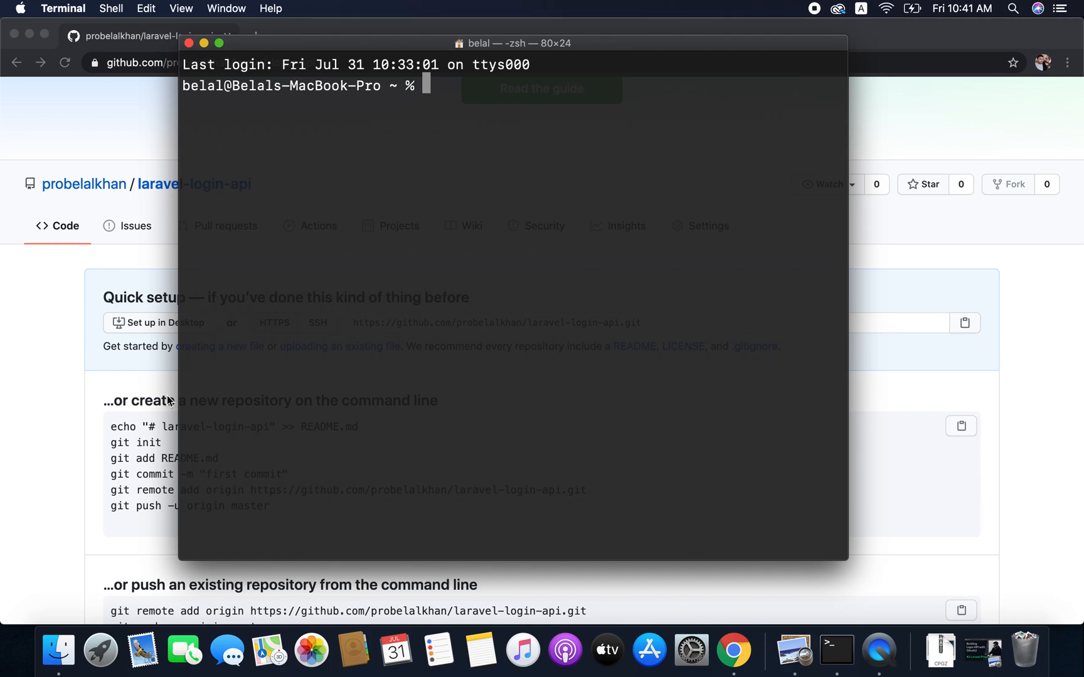
pyautogui.write('cd Desktop')
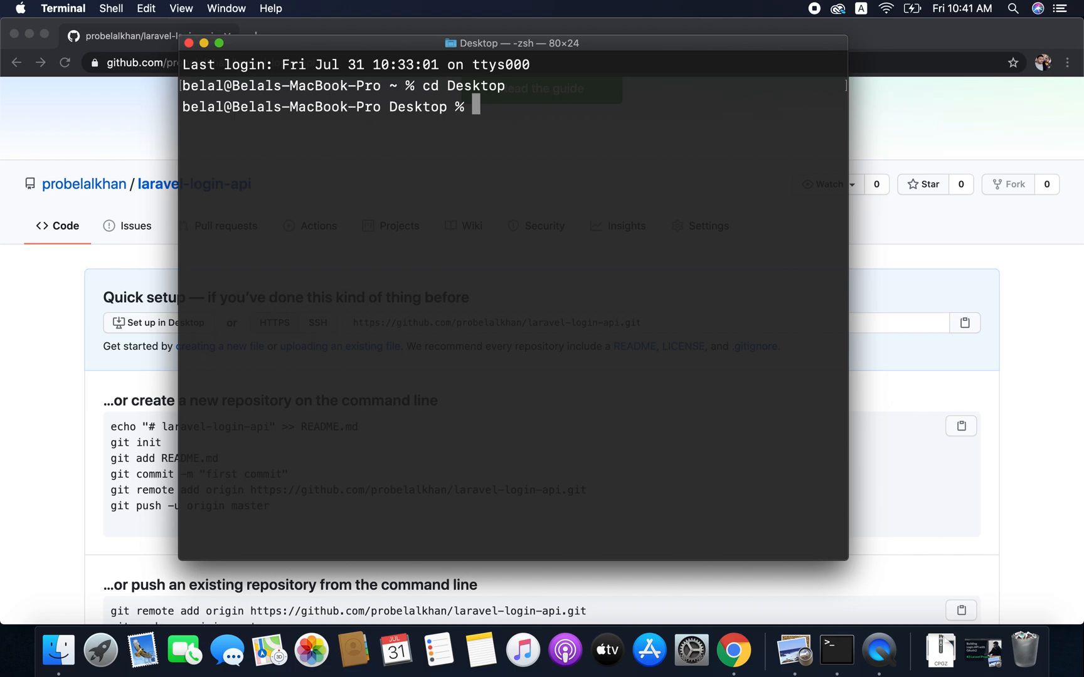
pyautogui.write('cd')
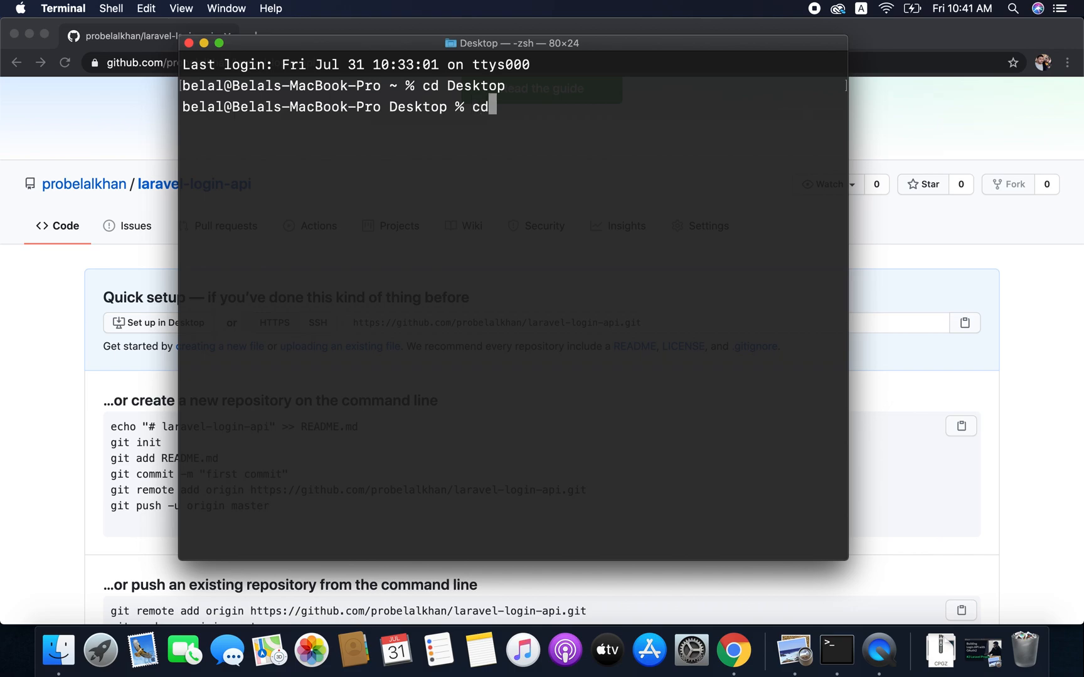
pyautogui.write('MyWebApp/')
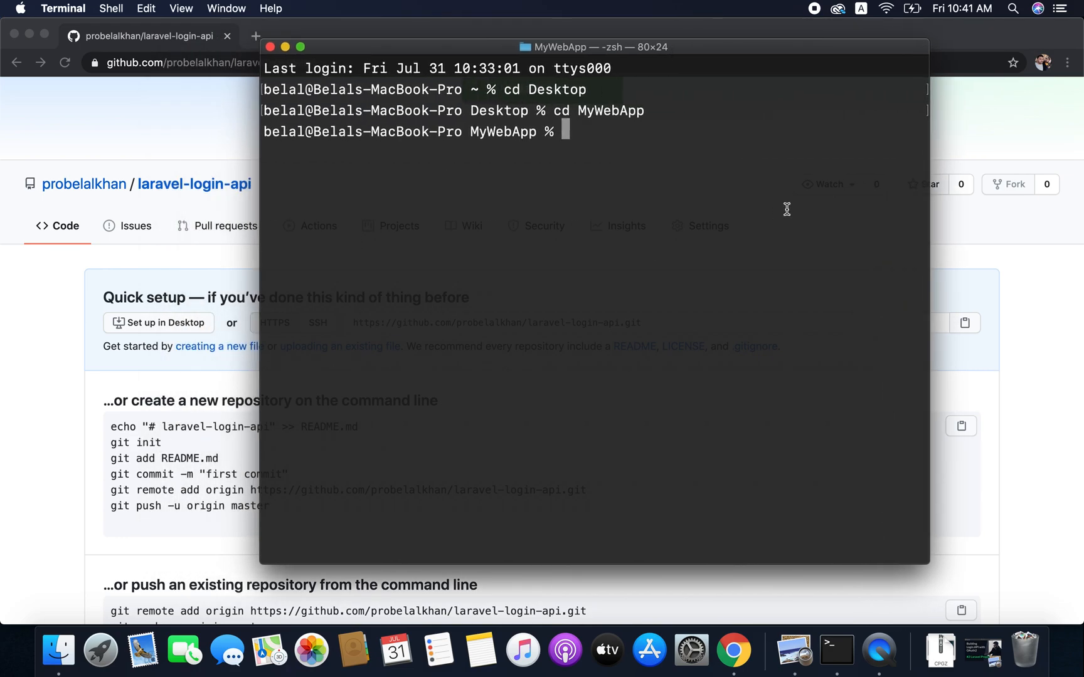
# Run git init in MyWebApp and stage all files with git add.
pyautogui.write('git init')
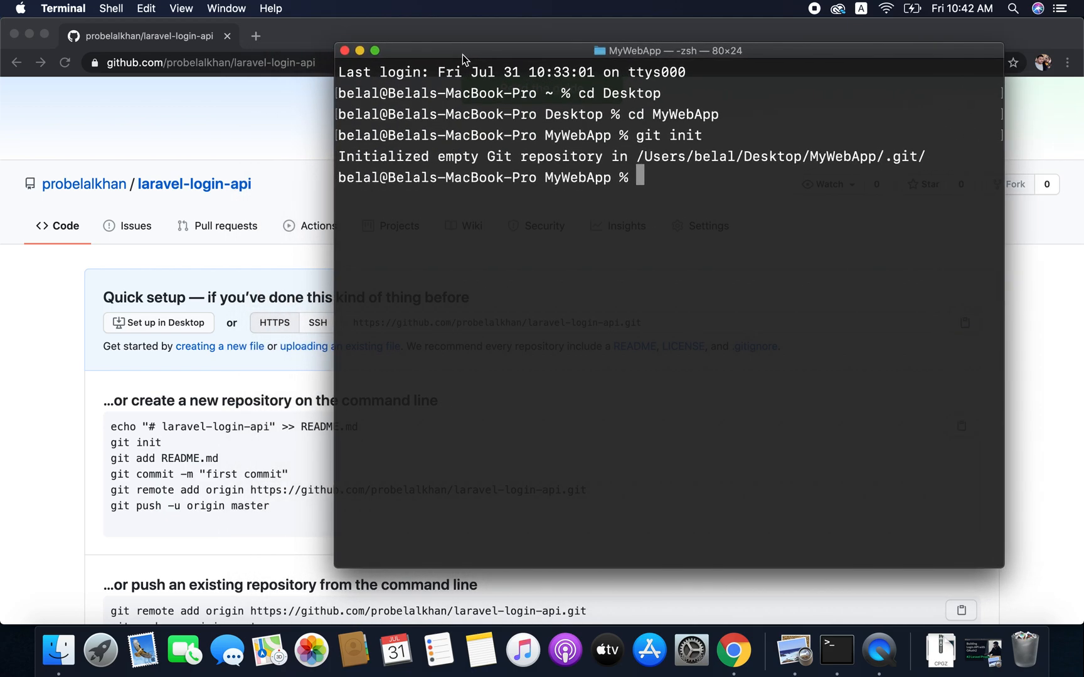
pyautogui.moveTo(620, 217)
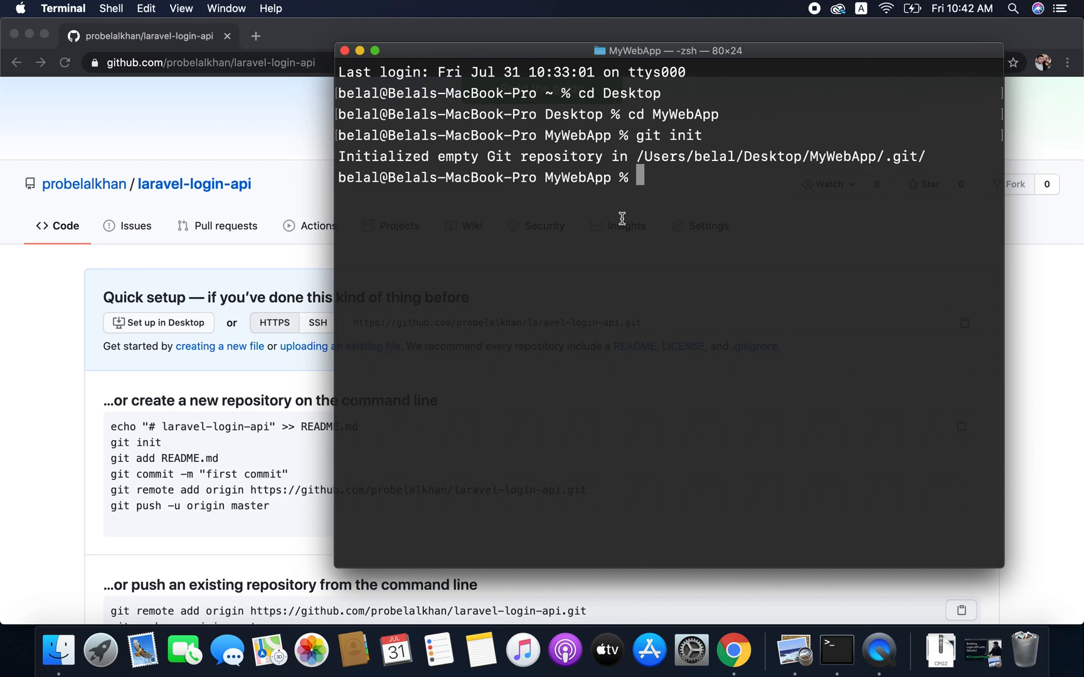
pyautogui.write('git add')
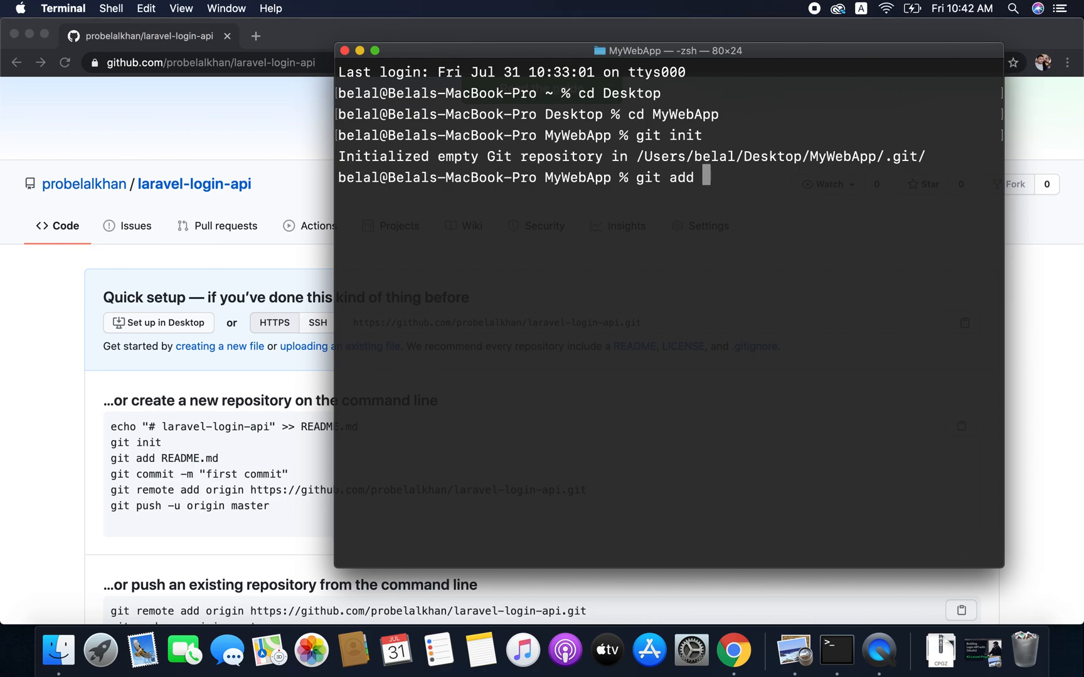
pyautogui.write('.')
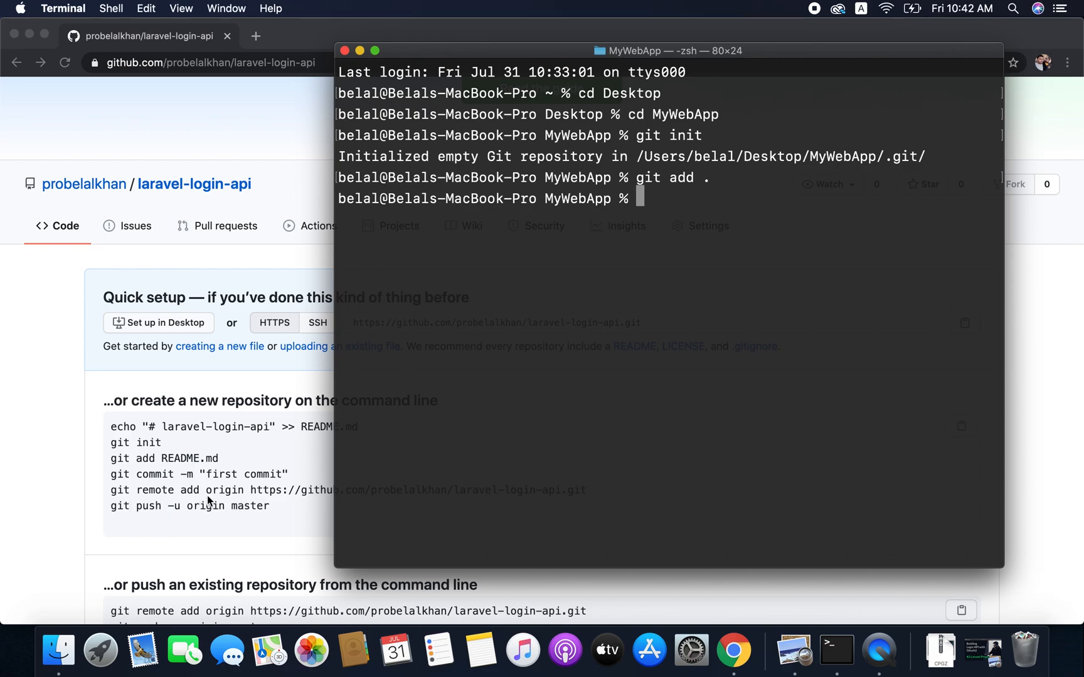
pyautogui.moveTo(362, 496)
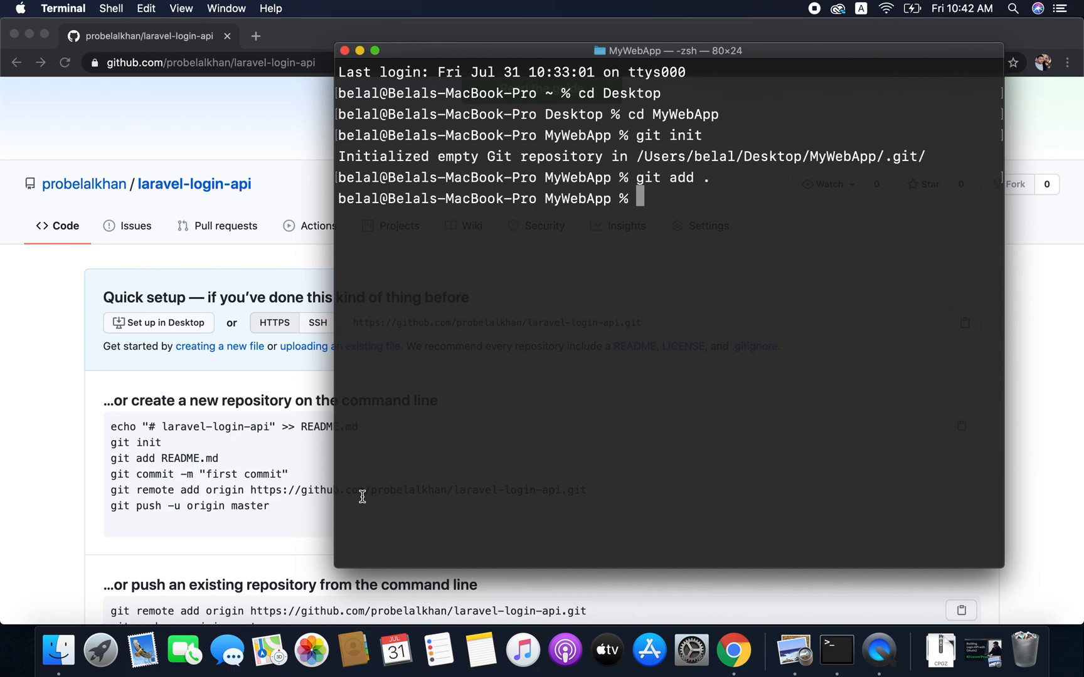
# Add the laravel-login-api GitHub URL as the origin remote with git remote add.
pyautogui.write('git remote')
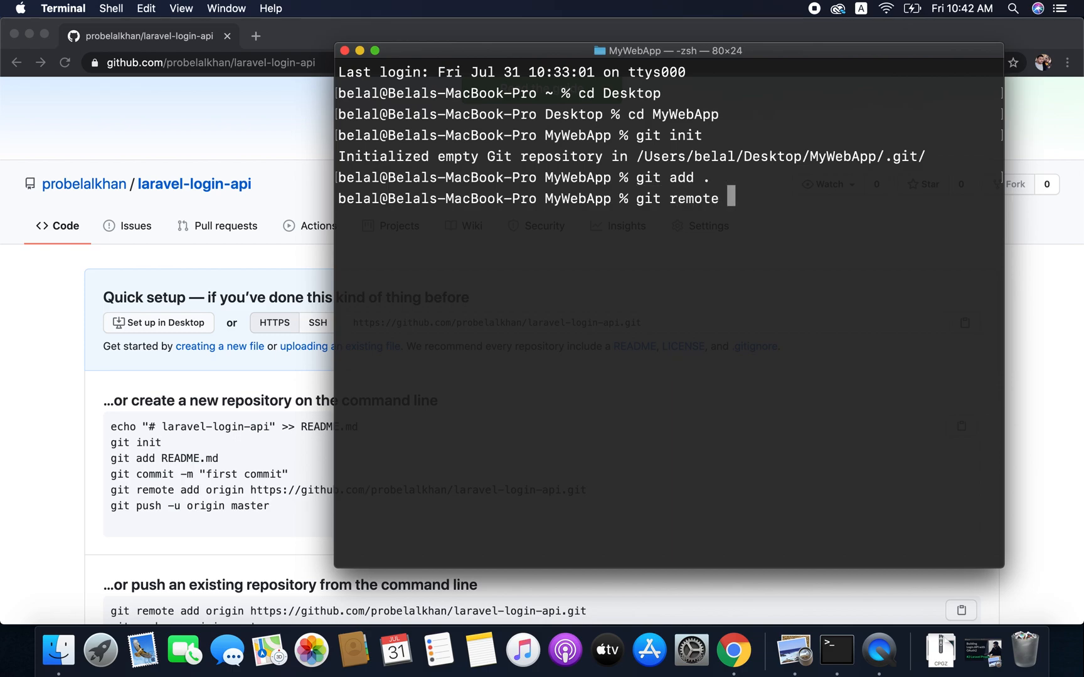
pyautogui.write('add origin')
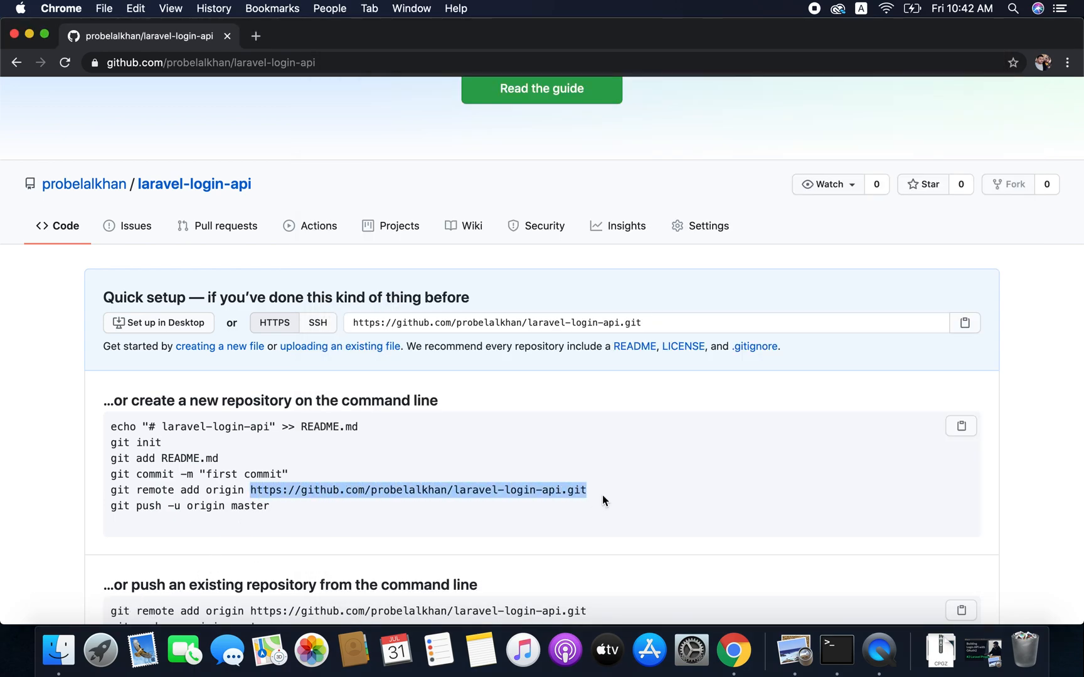
pyautogui.click(836, 650)
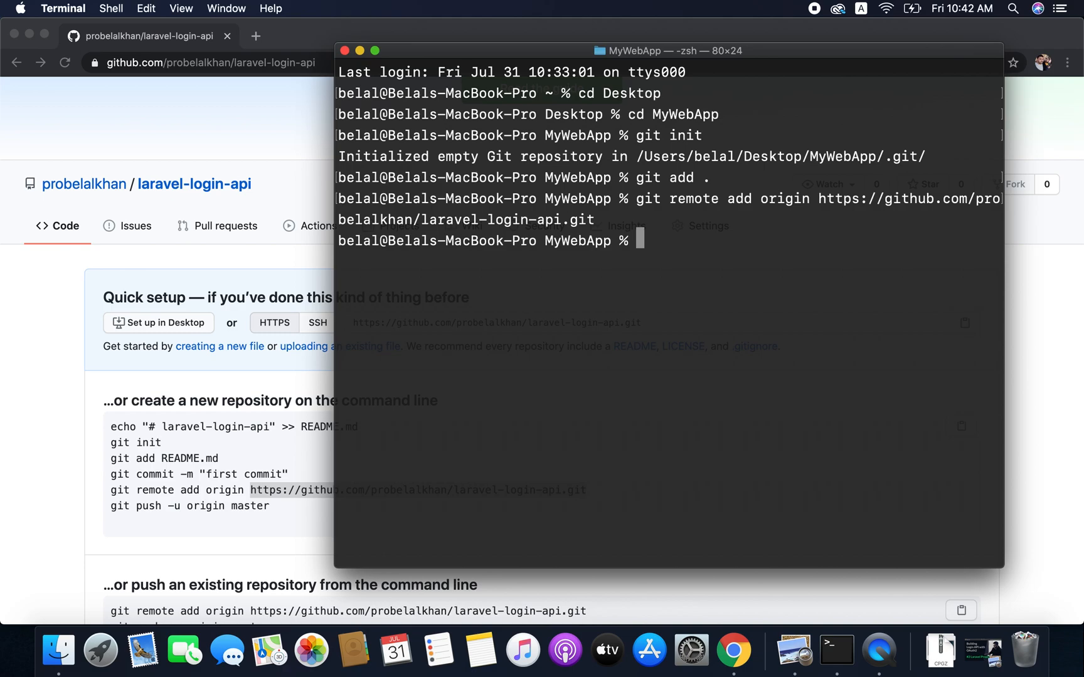
pyautogui.moveTo(658, 203)
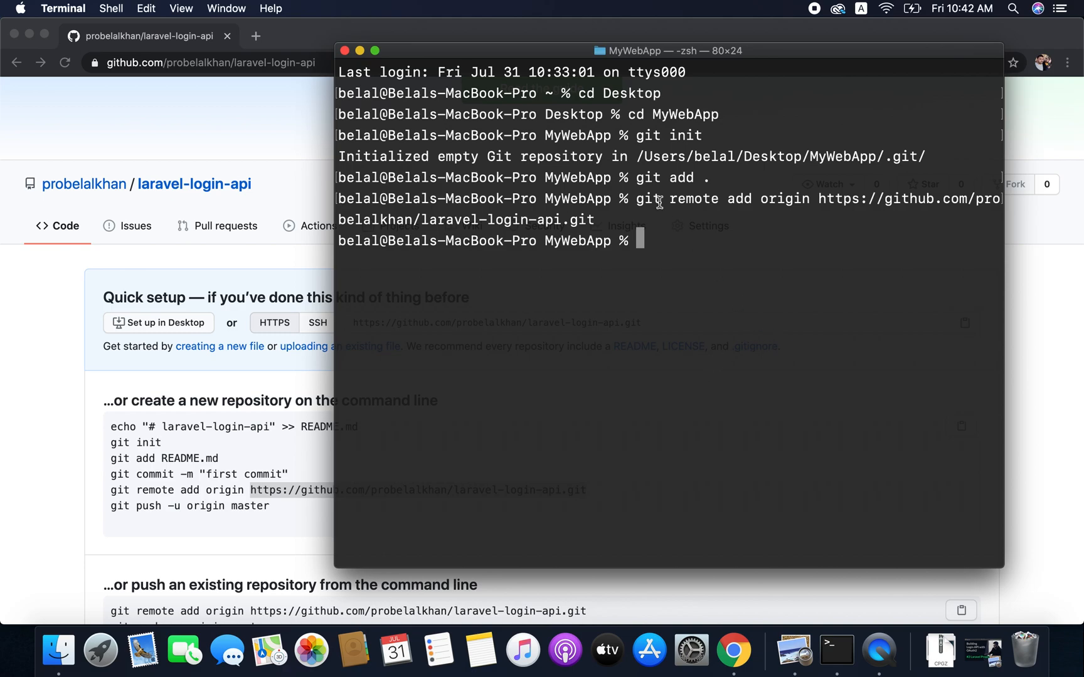
pyautogui.moveTo(695, 180)
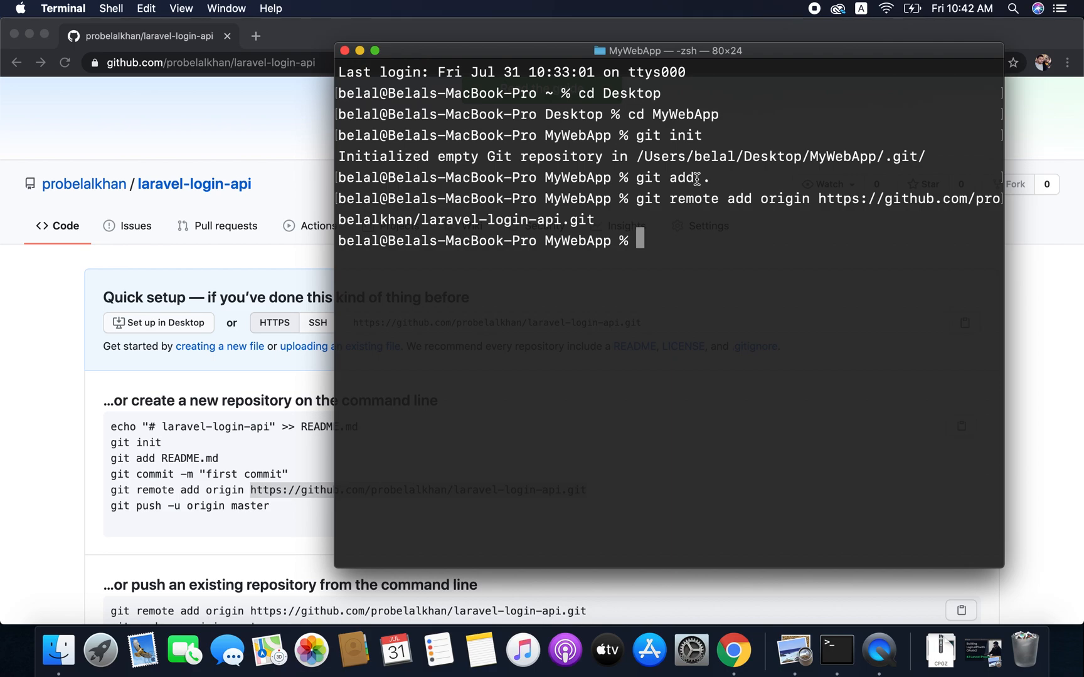
# Type git commit -m "Authentication Scaffold Completed" in Terminal.
pyautogui.write('git commit -m')
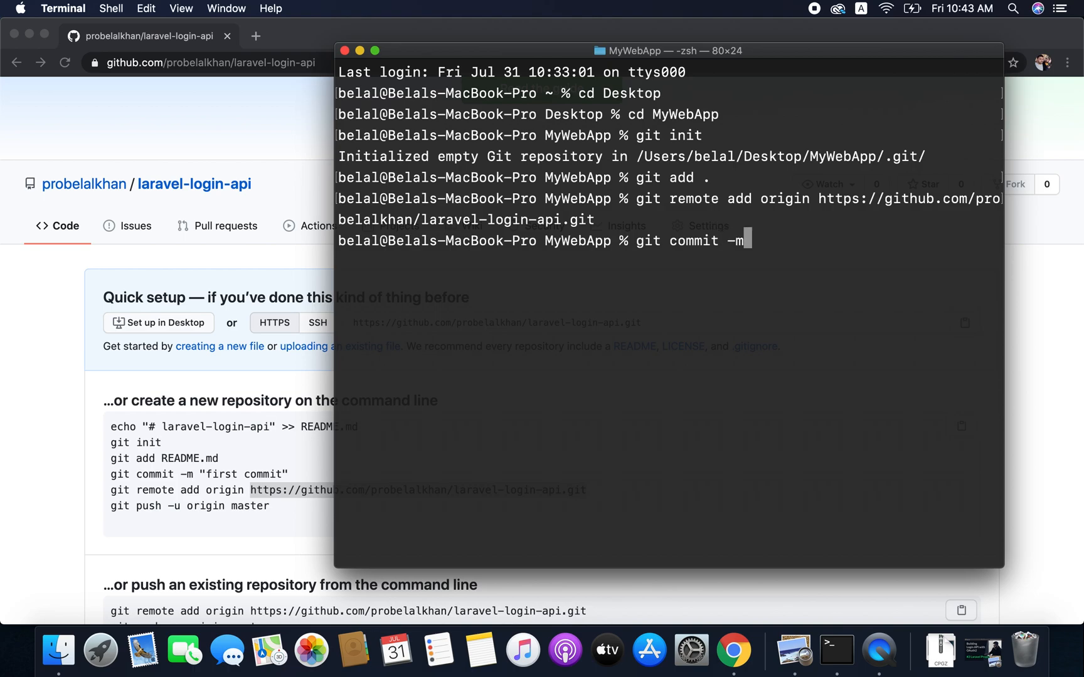
pyautogui.write('"')
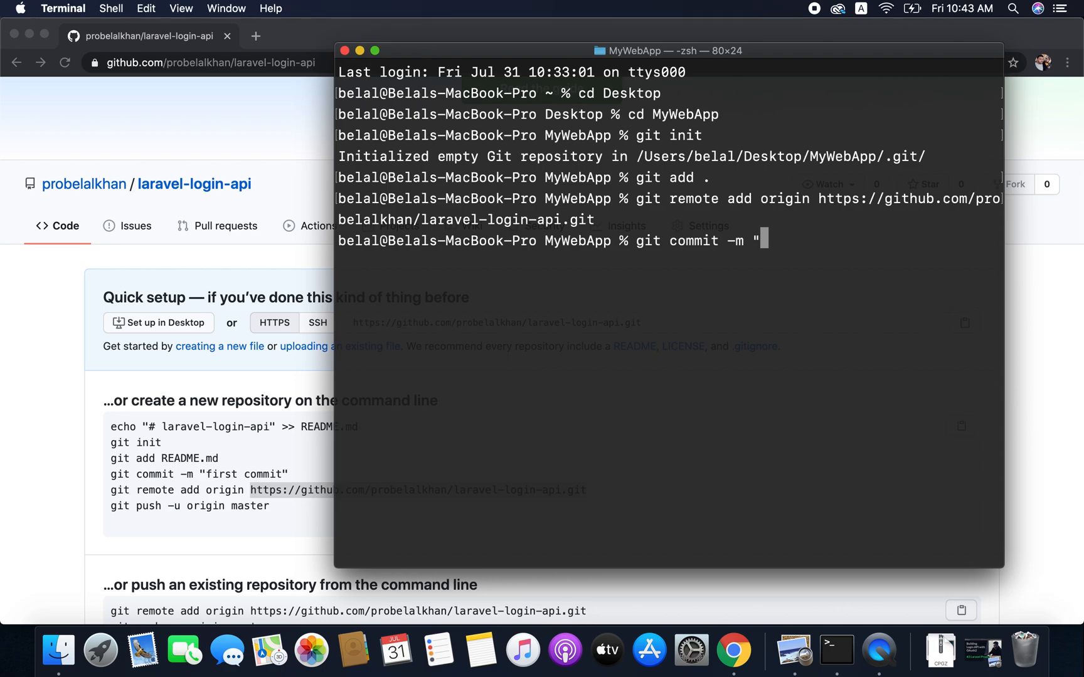
pyautogui.write('Authentication Scaffold Com')
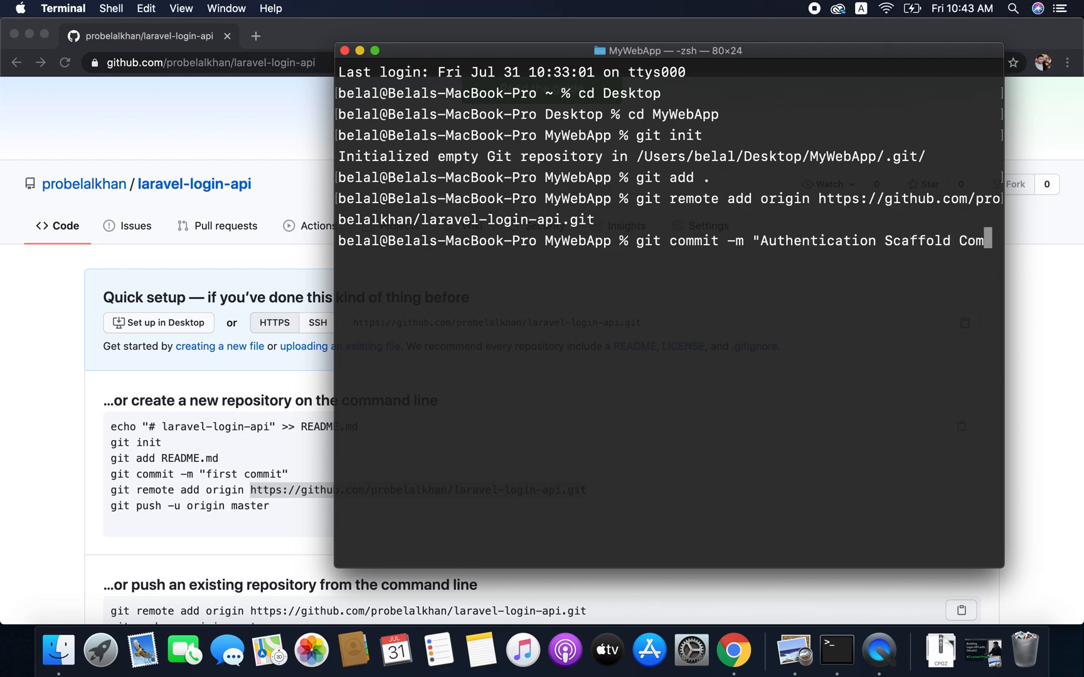
pyautogui.write('ete')
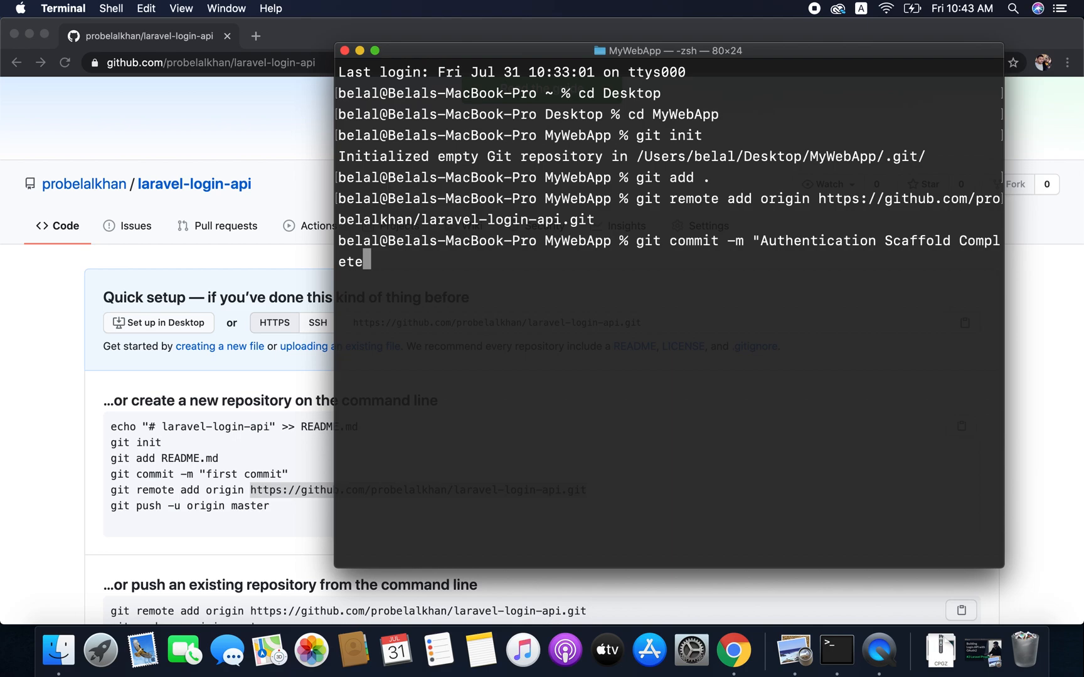
pyautogui.write('d"')
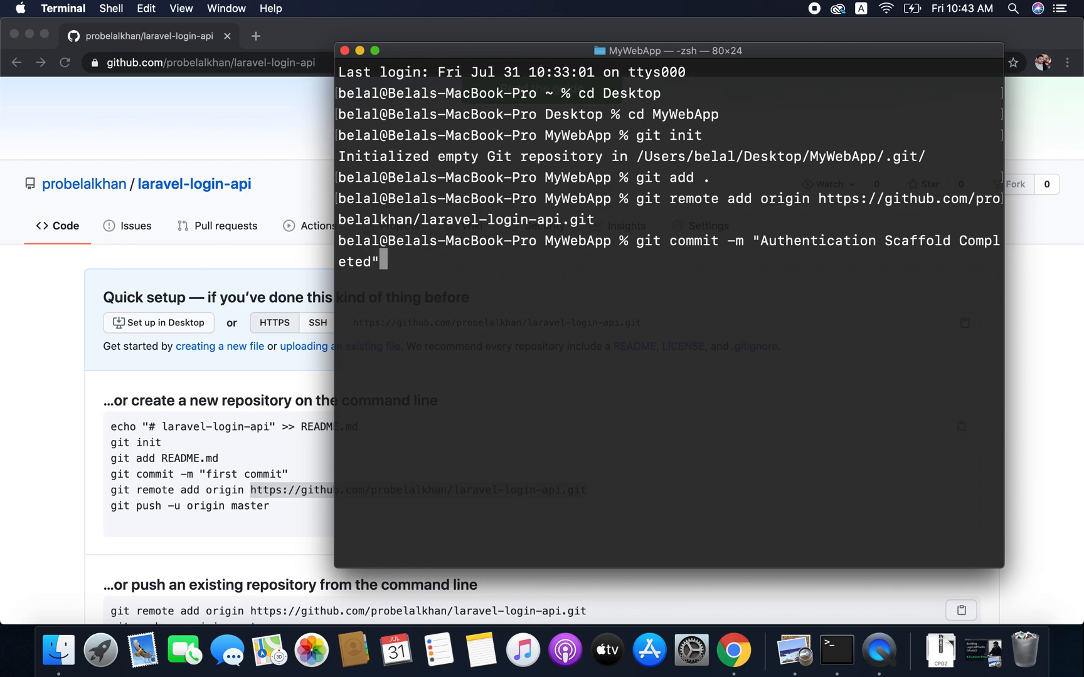
pyautogui.moveTo(758, 241)
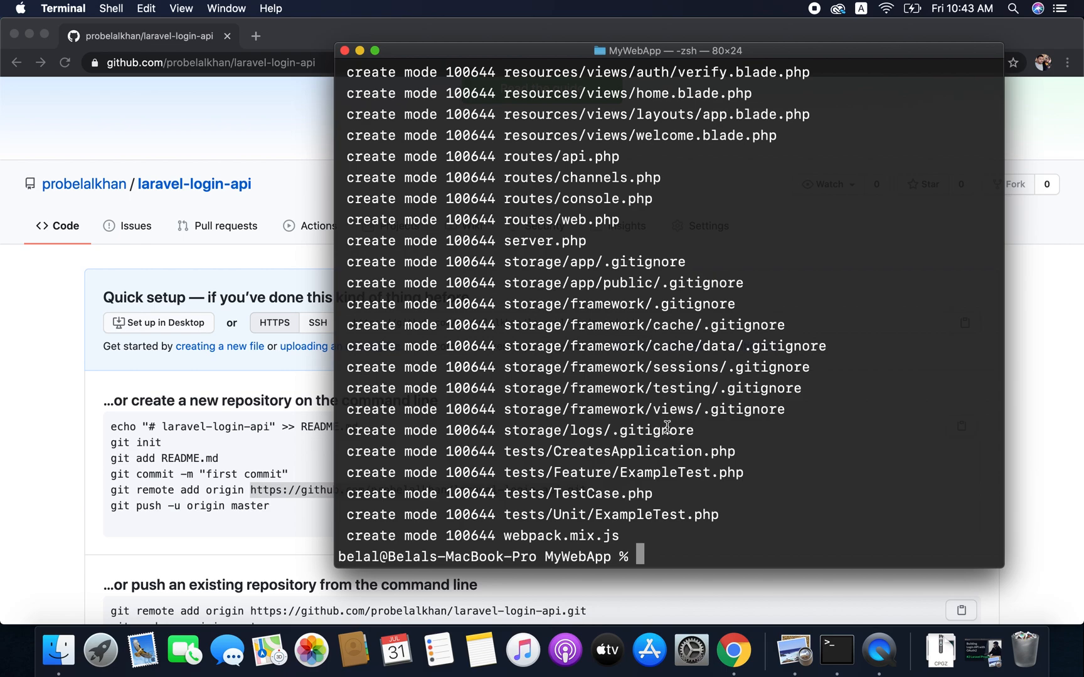
pyautogui.moveTo(542, 507)
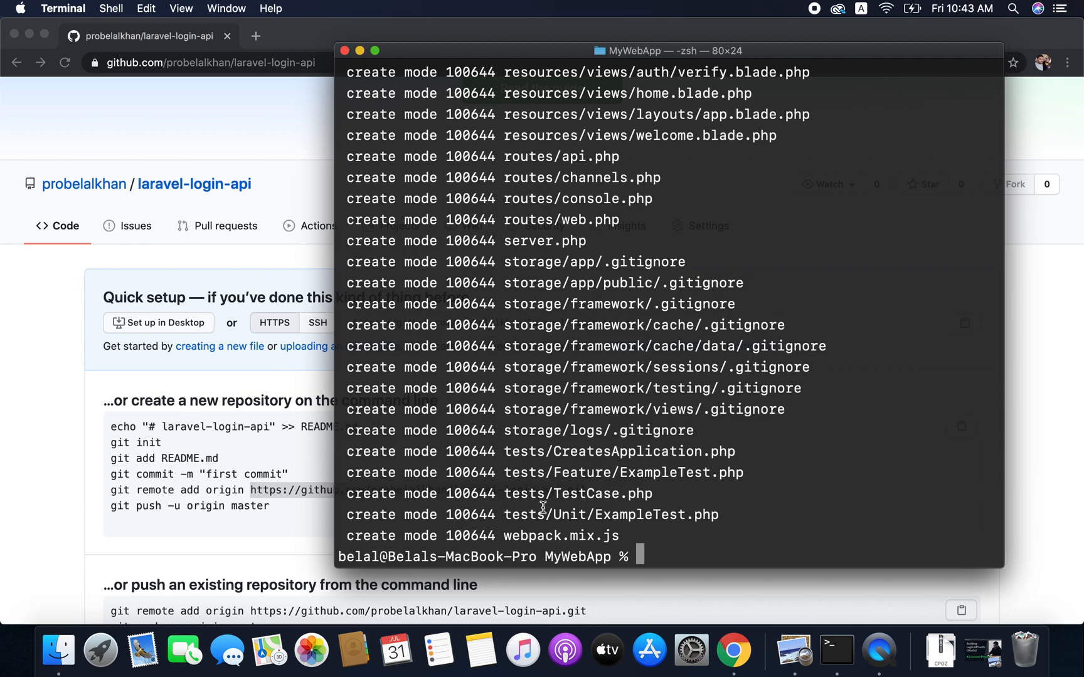
# Run git push origin master and enter GitHub credentials when prompted.
pyautogui.write('git')
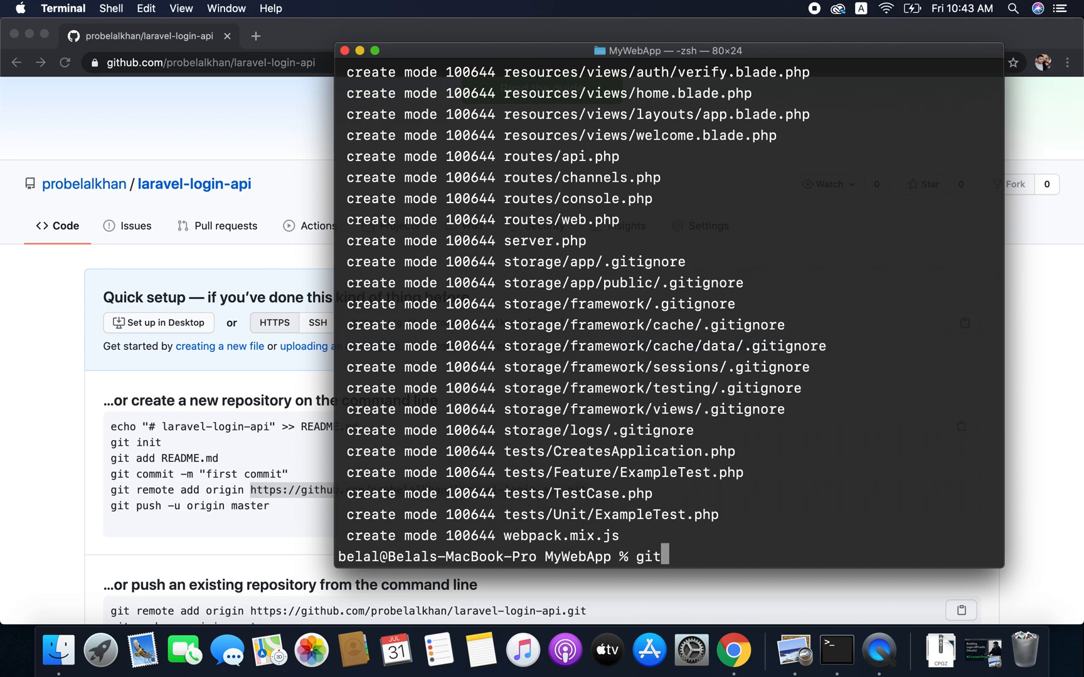
pyautogui.write('push origi')
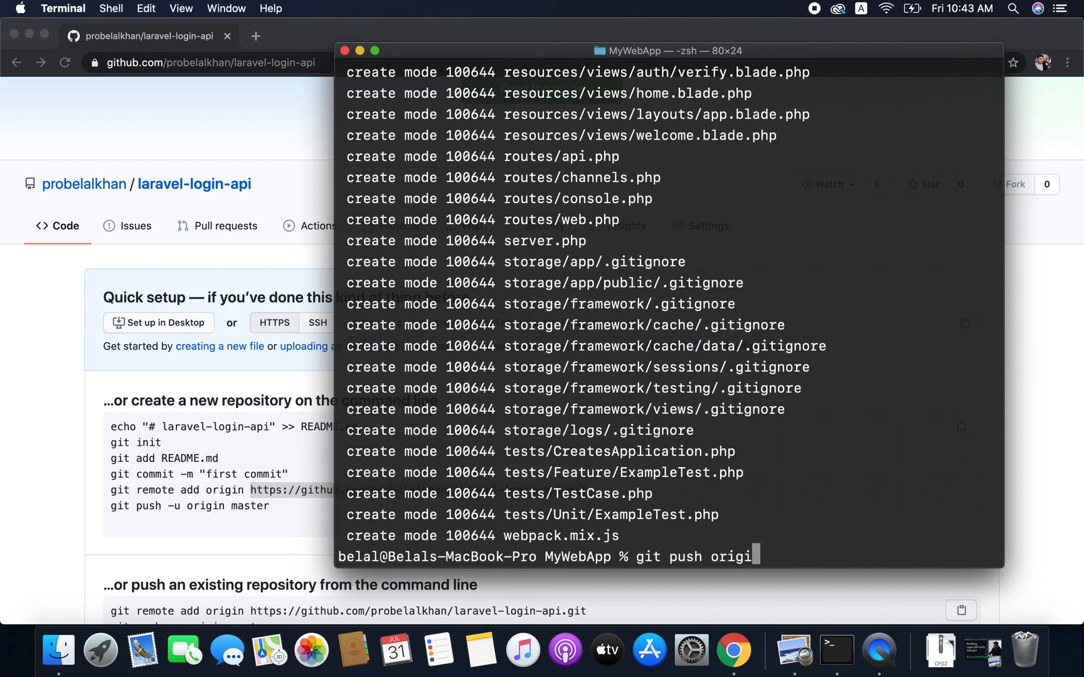
pyautogui.write('master')
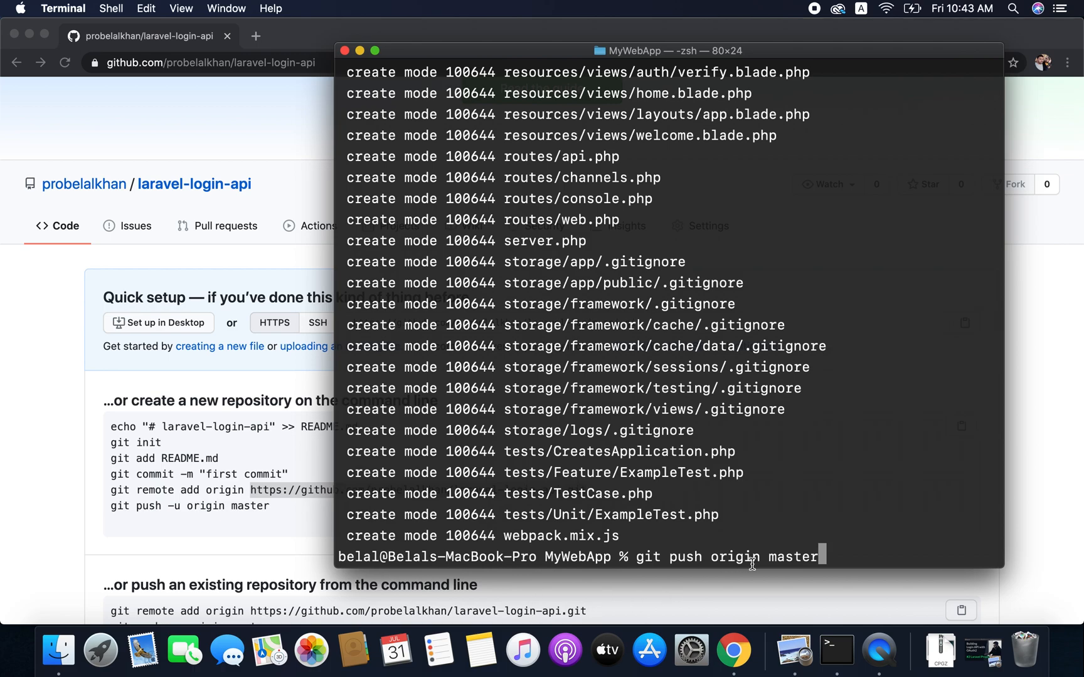
pyautogui.moveTo(803, 558)
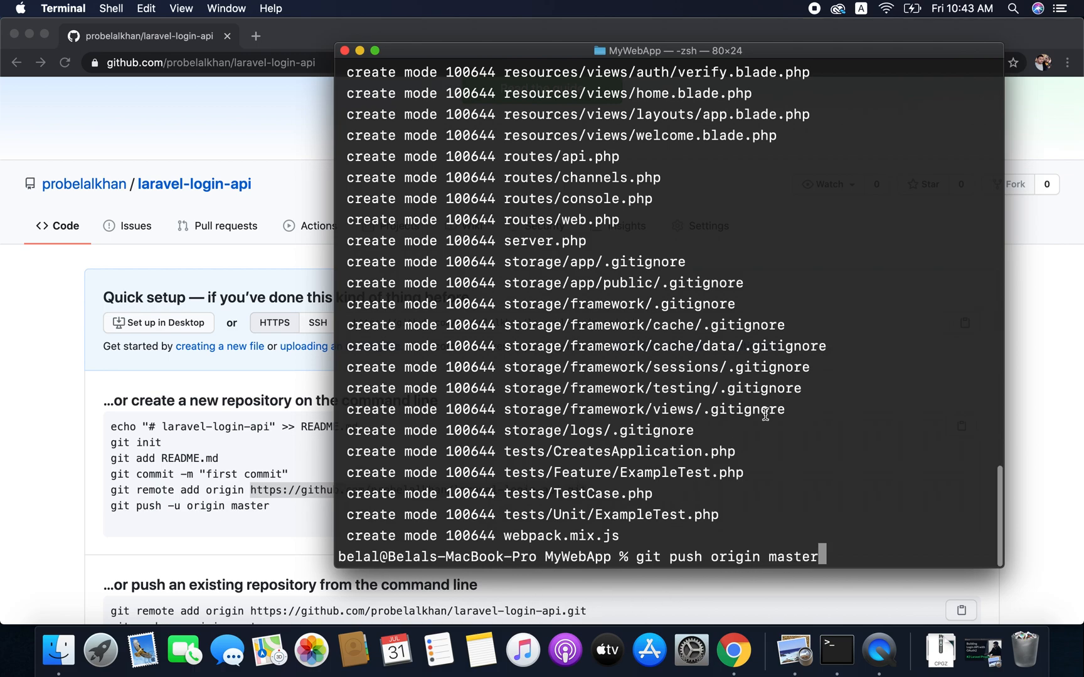
pyautogui.press('Return')
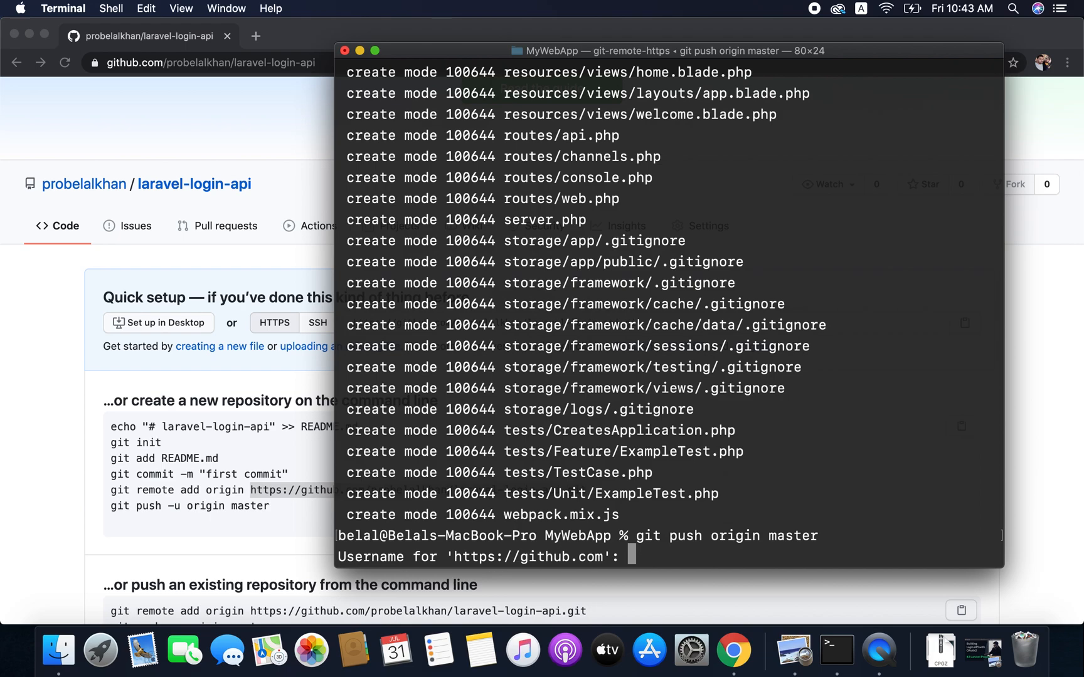
pyautogui.write('probelal')
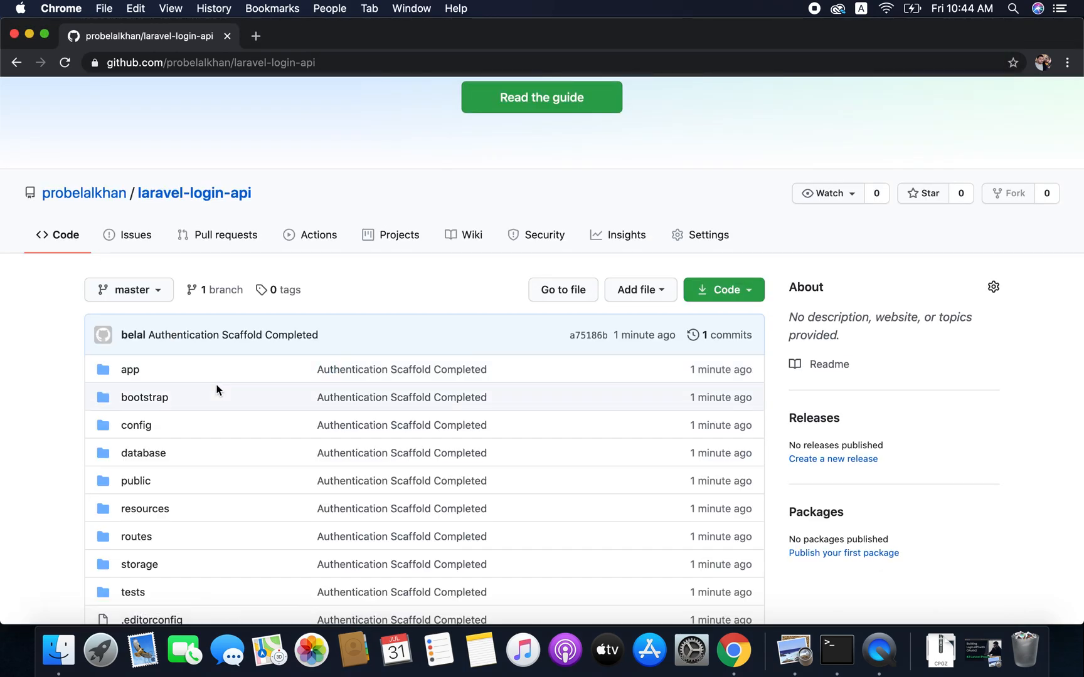
pyautogui.scroll(-3)
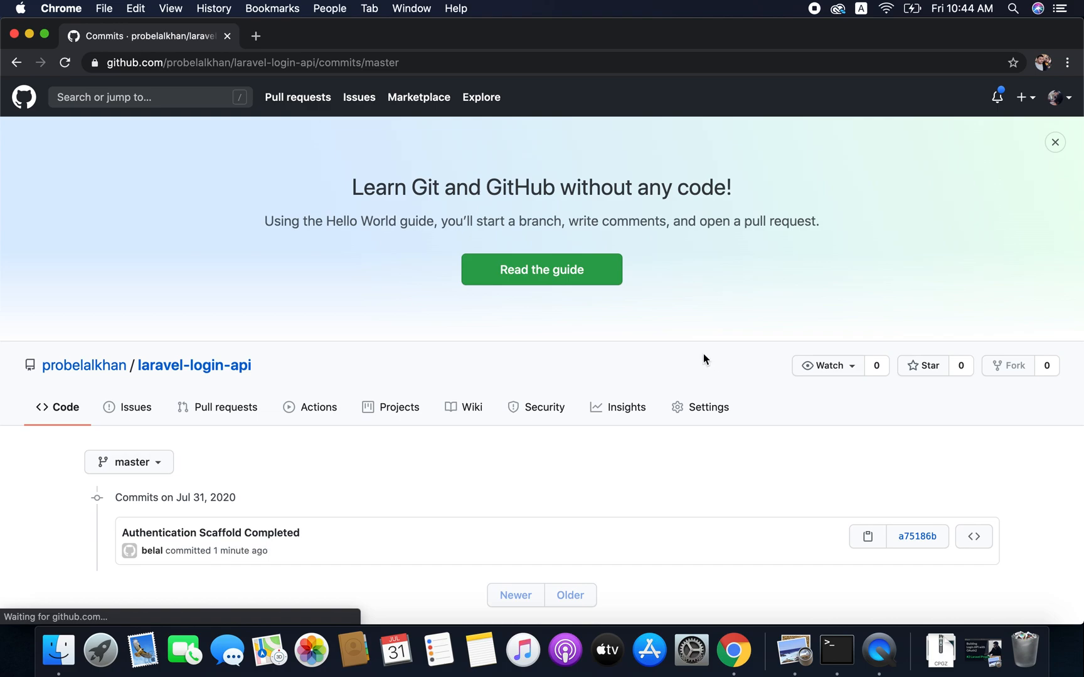
pyautogui.scroll(-3)
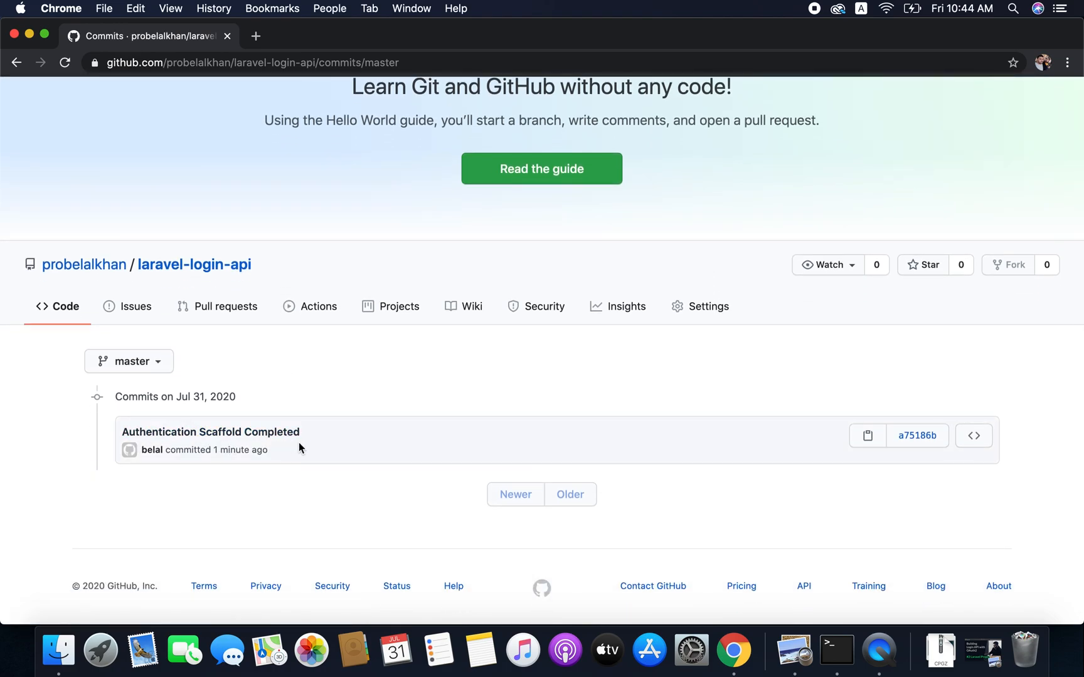
pyautogui.moveTo(194, 264)
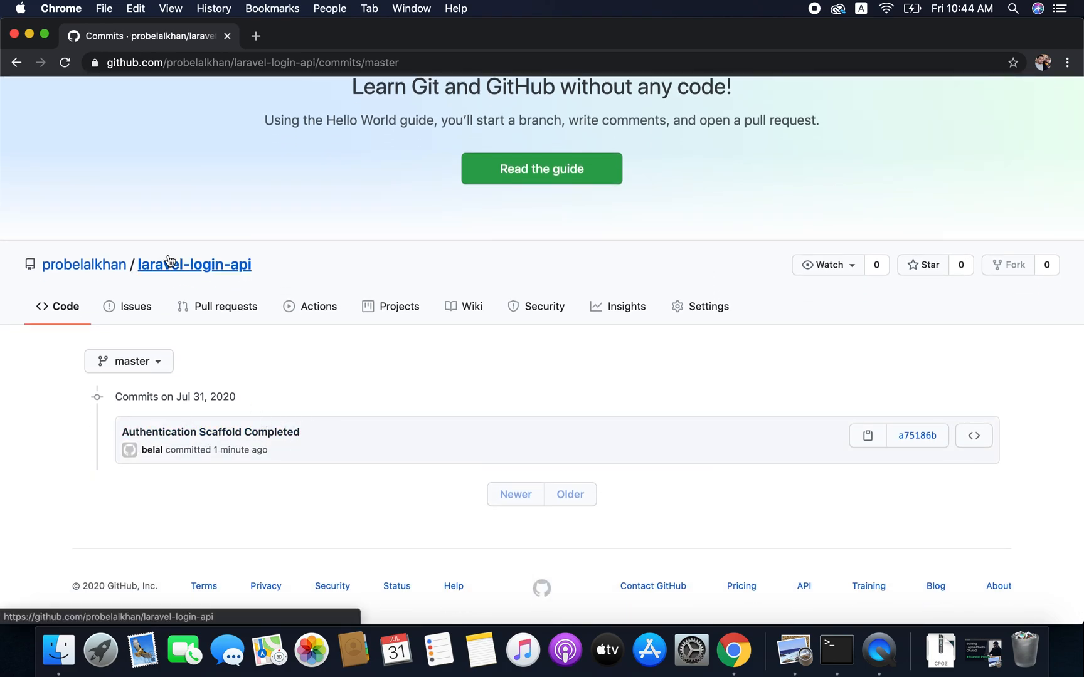
pyautogui.click(195, 264)
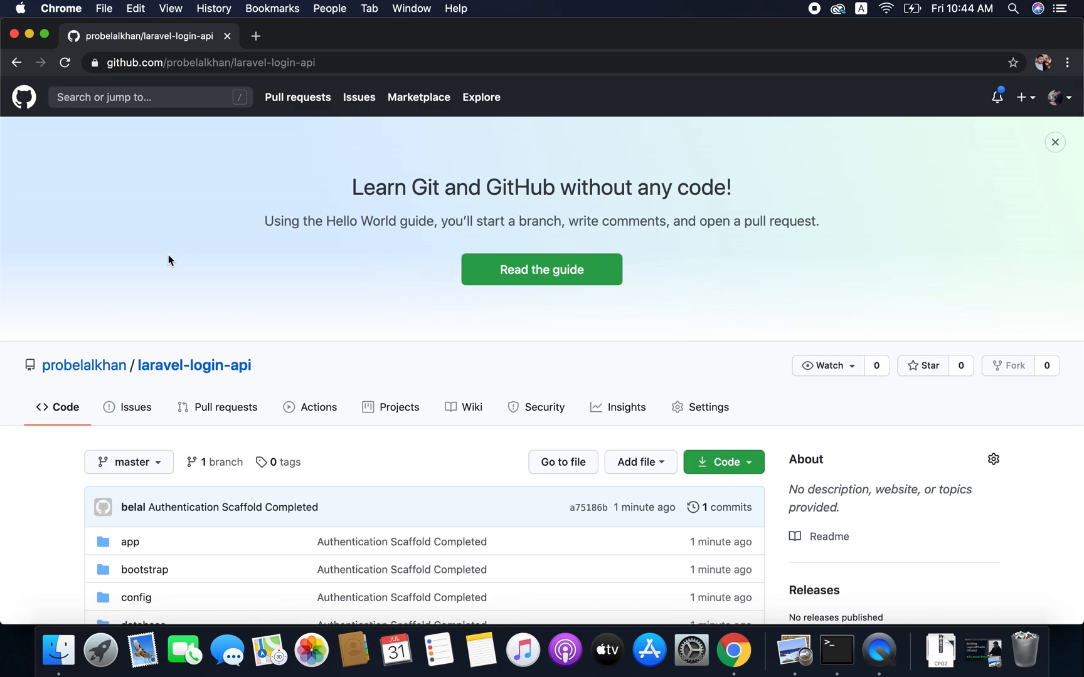
pyautogui.moveTo(320, 364)
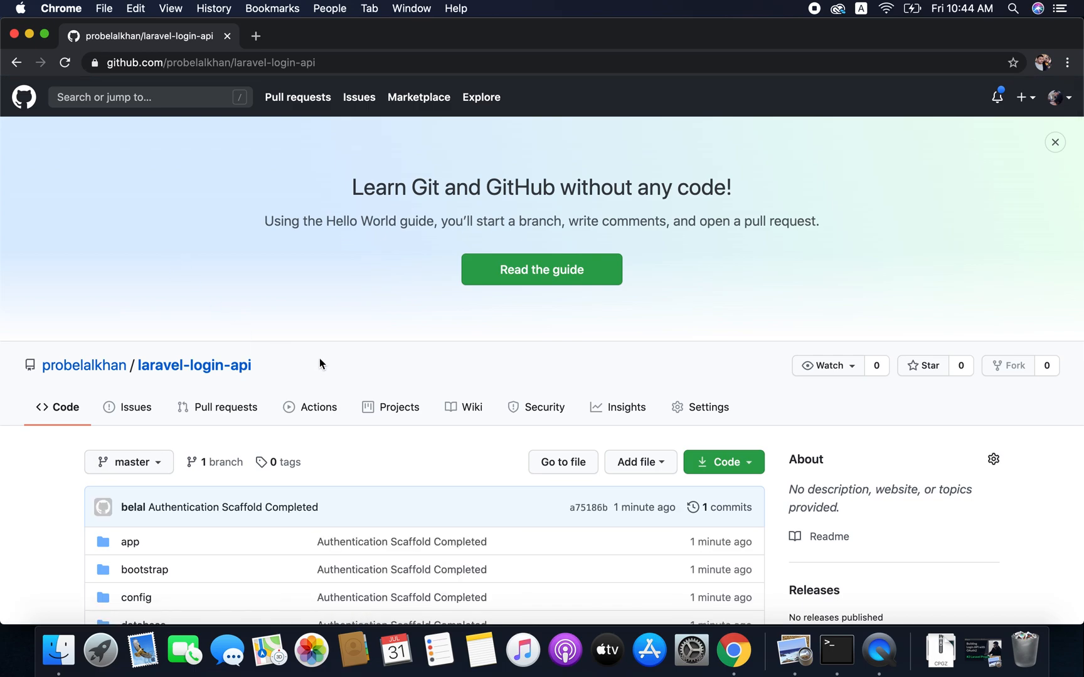
pyautogui.scroll(-3)
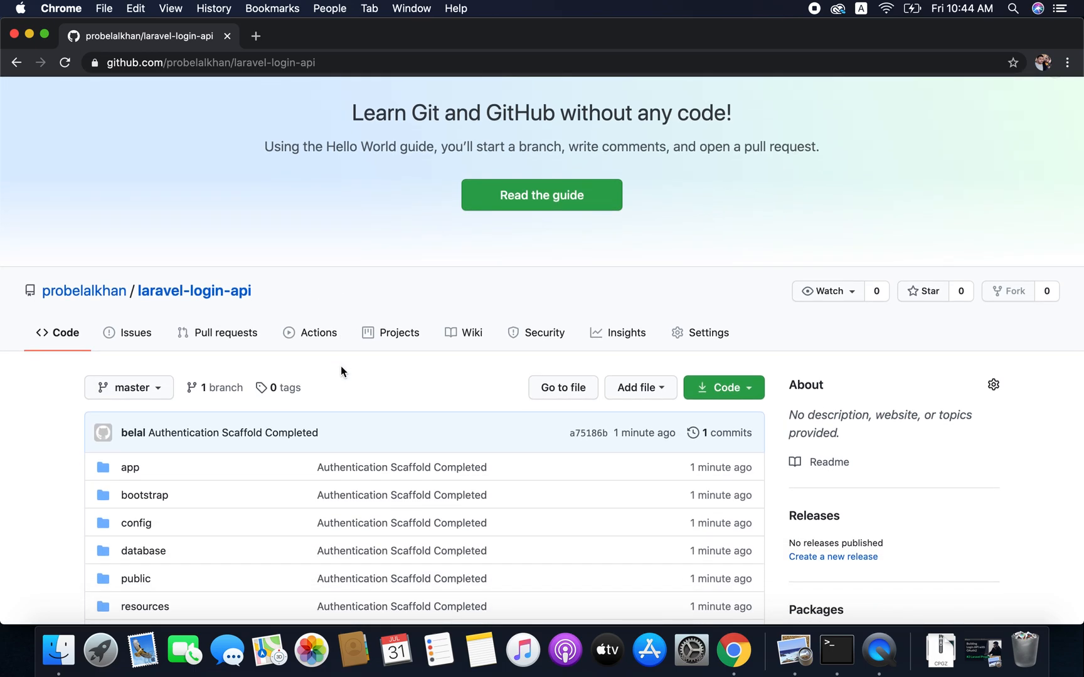